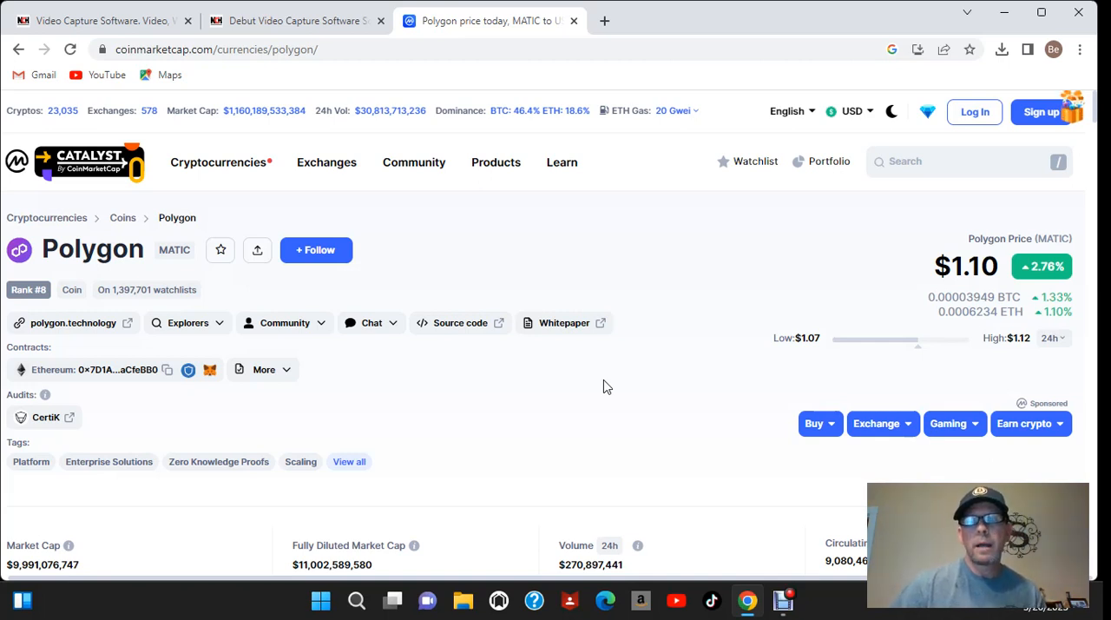
mouse_move(651, 318)
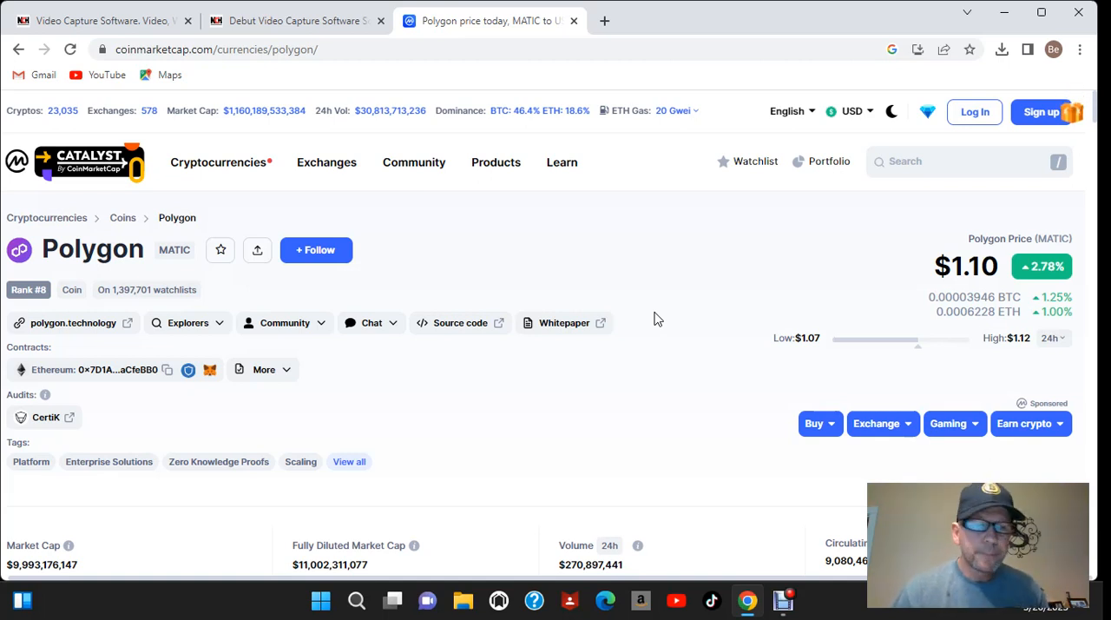
mouse_move(740, 236)
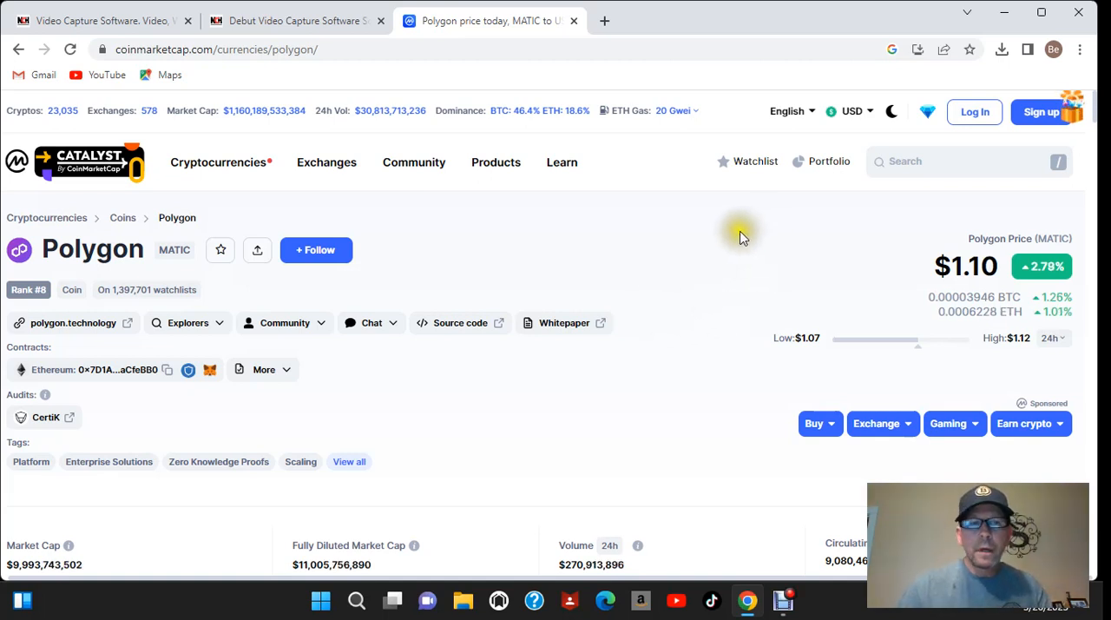
mouse_move(753, 257)
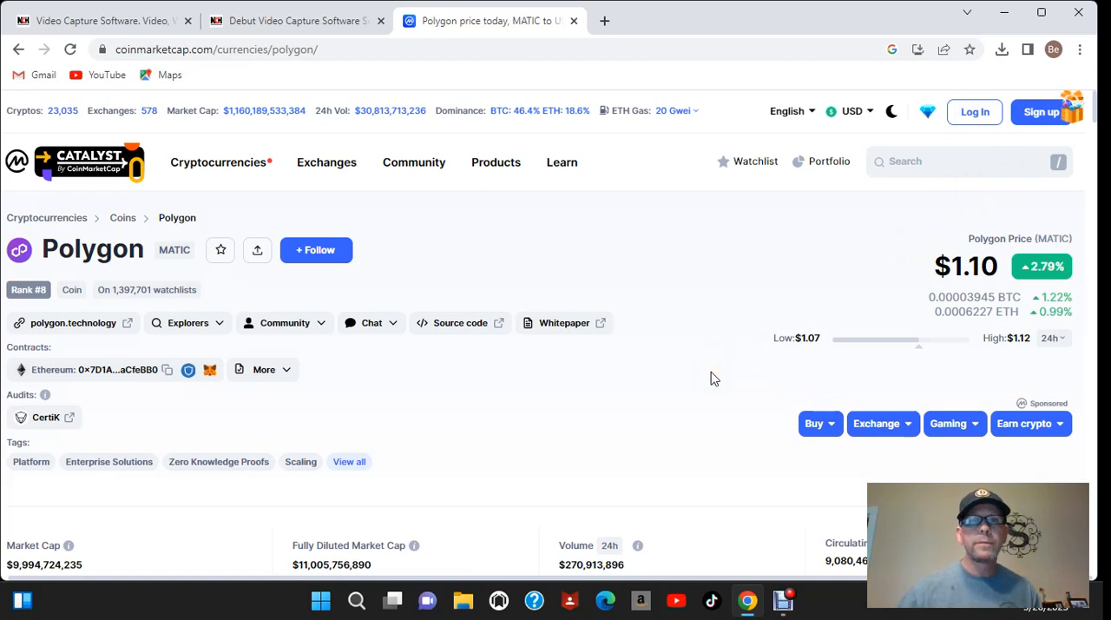
mouse_move(710, 375)
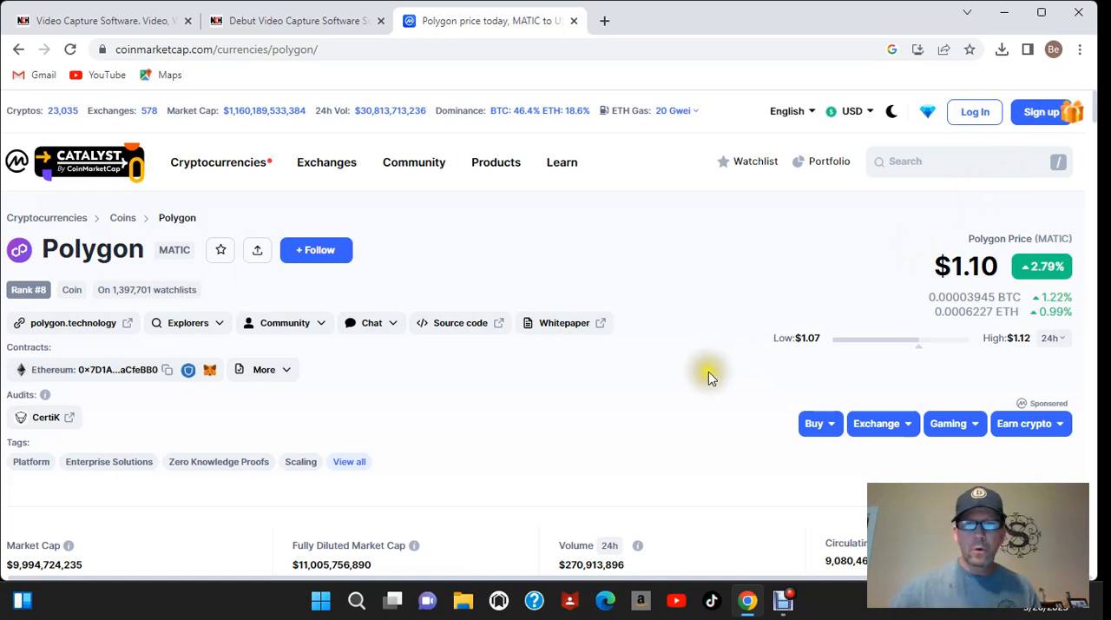
mouse_move(667, 385)
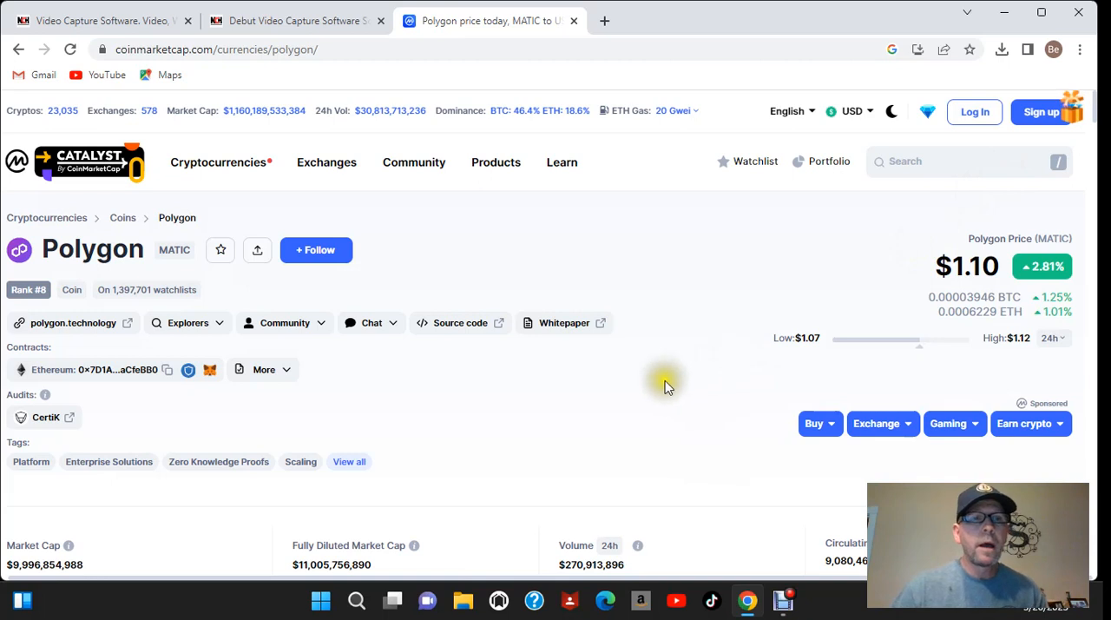
mouse_move(656, 372)
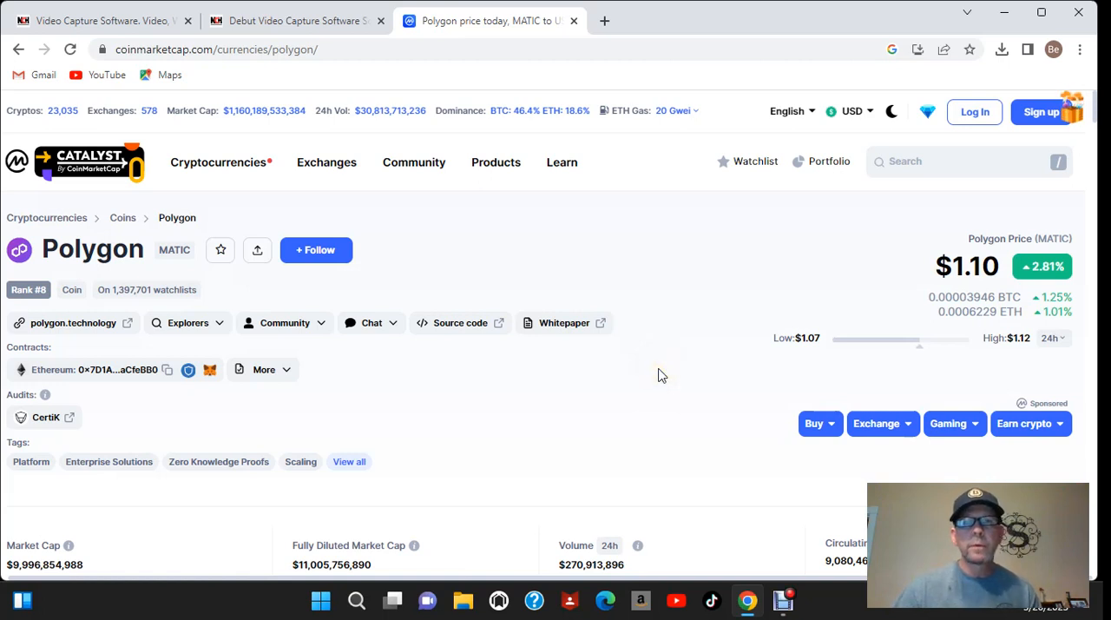
mouse_move(645, 364)
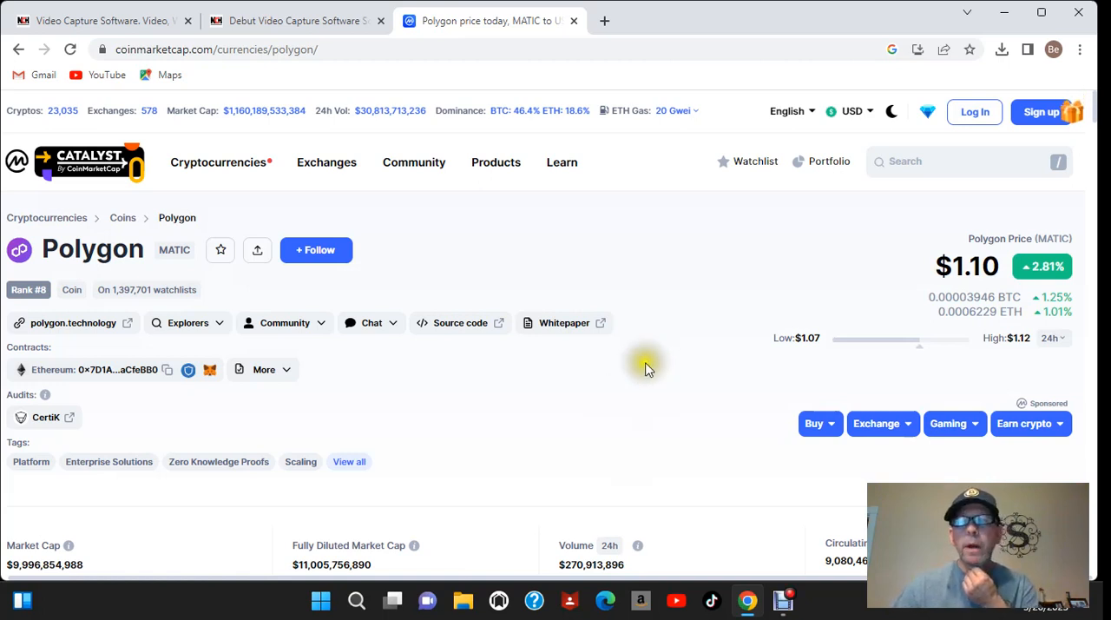
mouse_move(678, 77)
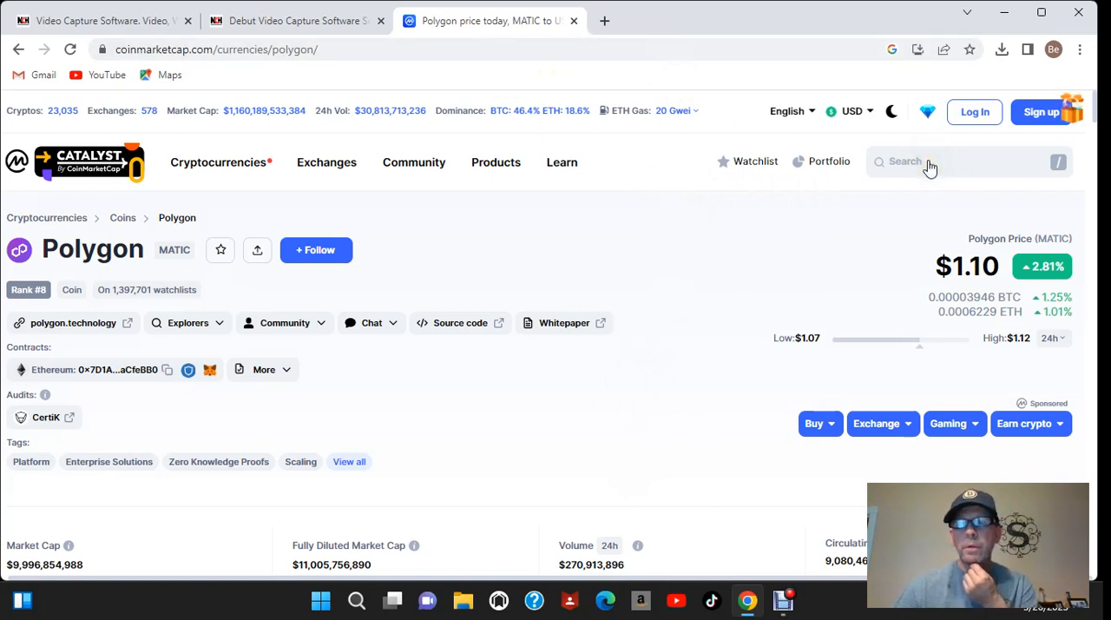
Check the coin search with trending coins and dismiss it without searching.
click(911, 164)
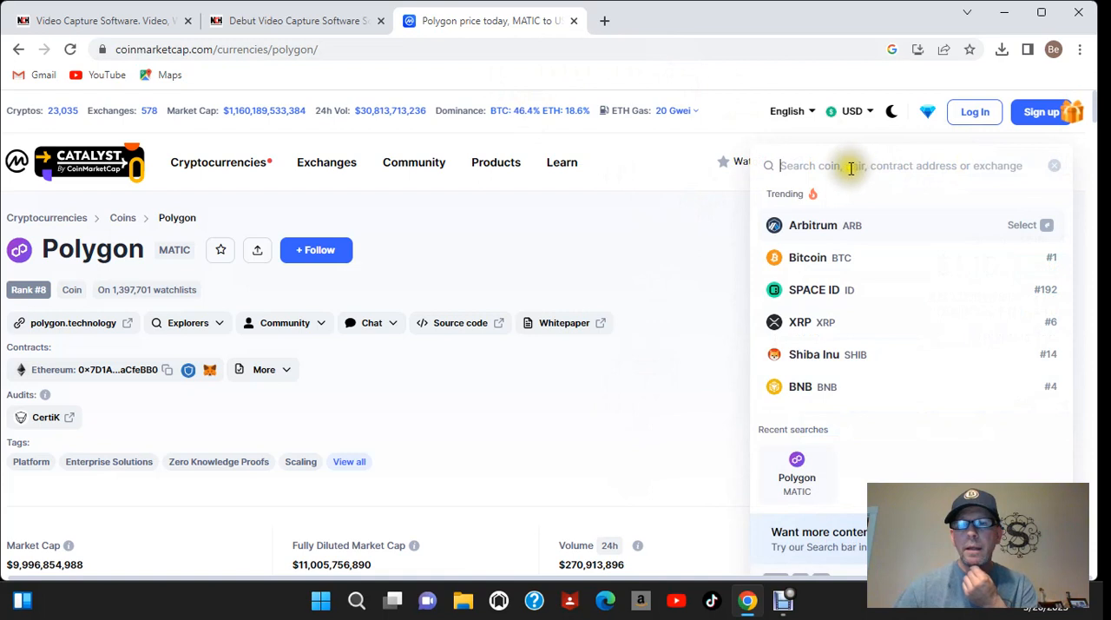
mouse_move(860, 373)
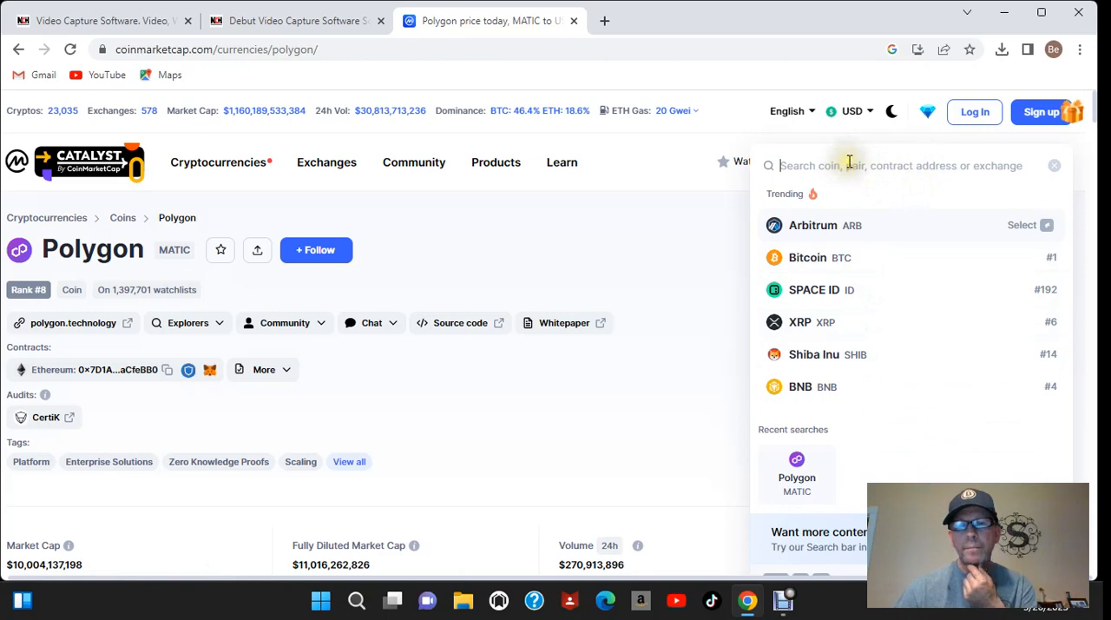
click(1058, 163)
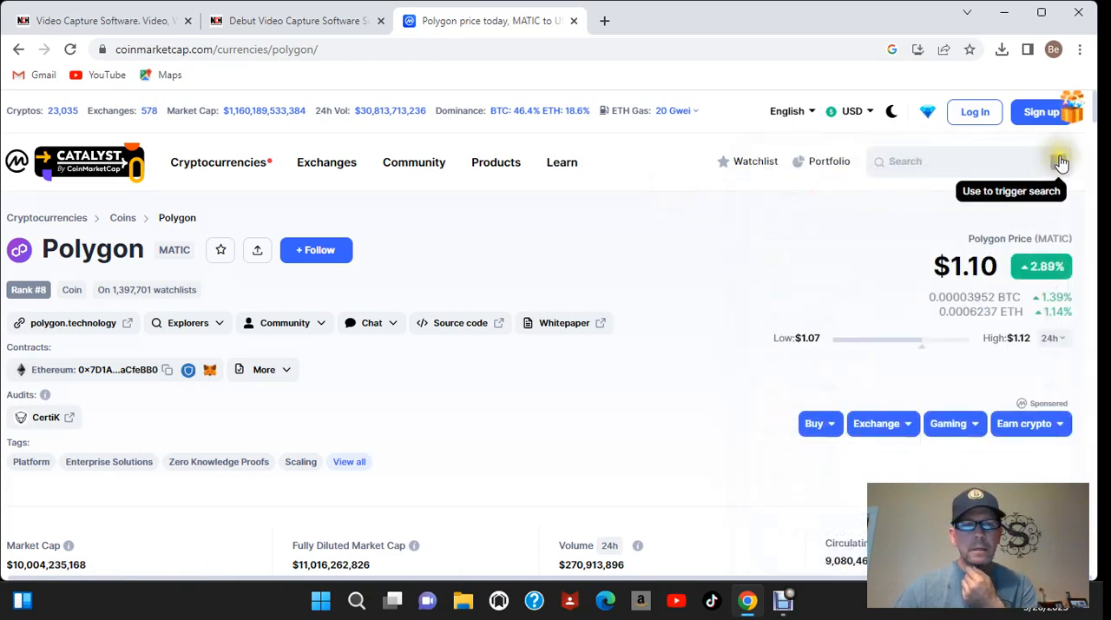
click(219, 163)
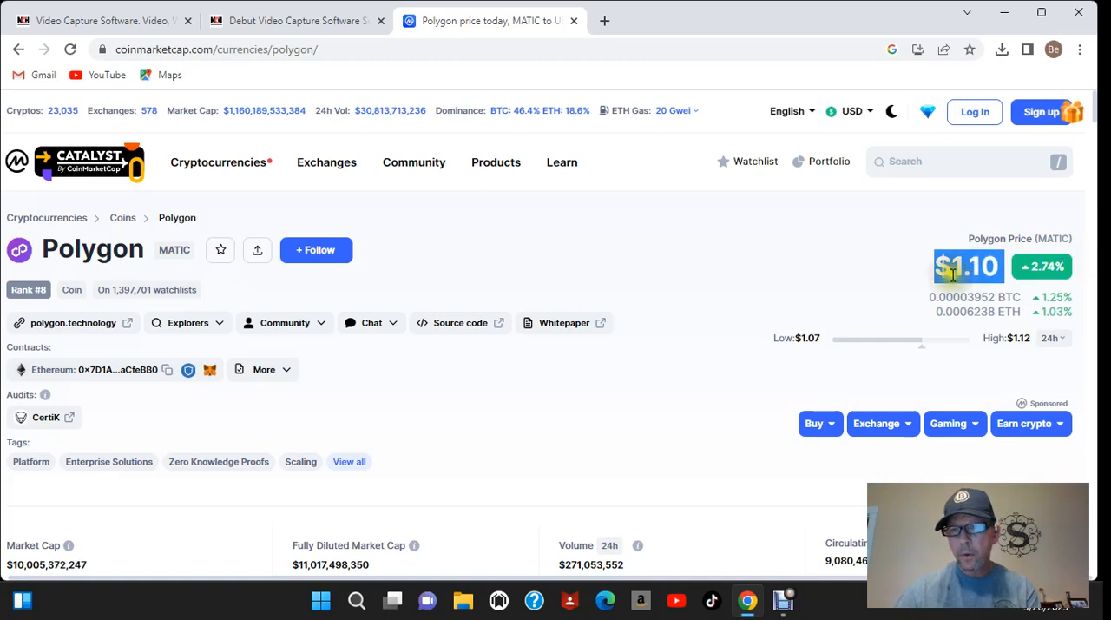
Review Polygon's stats row: $10.0B market cap, 9,080,469,069 MATIC circulating, 10,000,000,000 max supply.
scroll(down, 3)
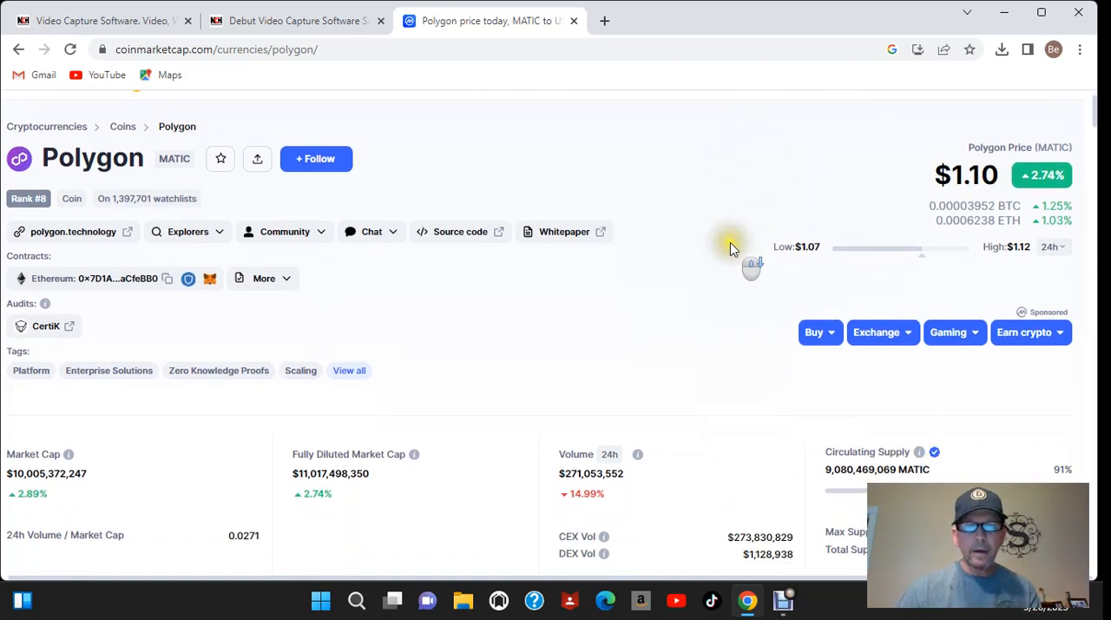
scroll(down, 3)
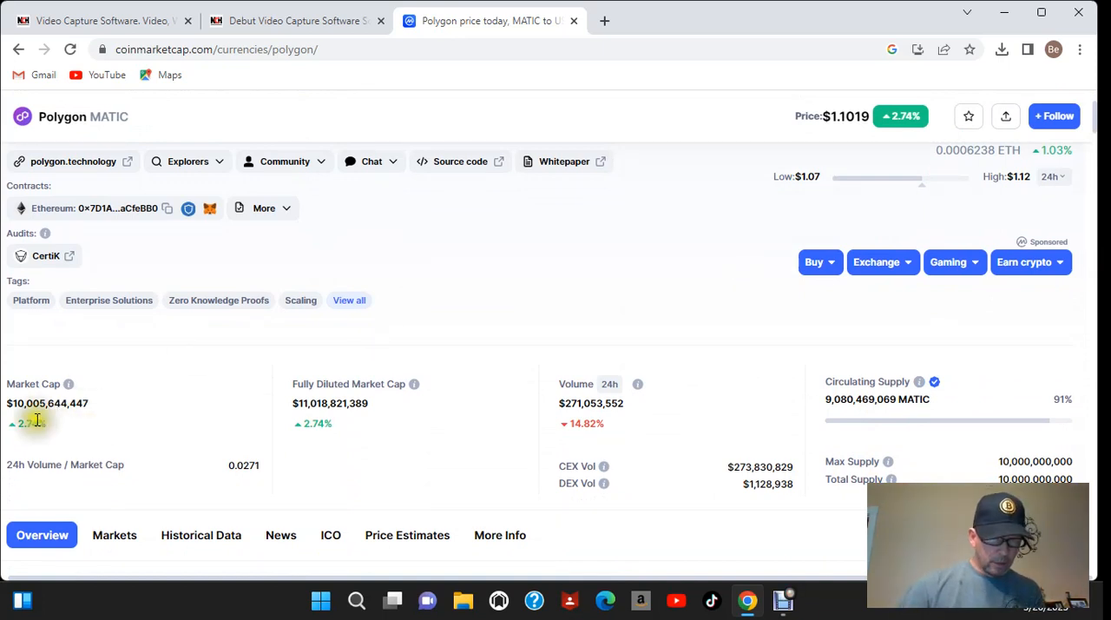
scroll(down, 3)
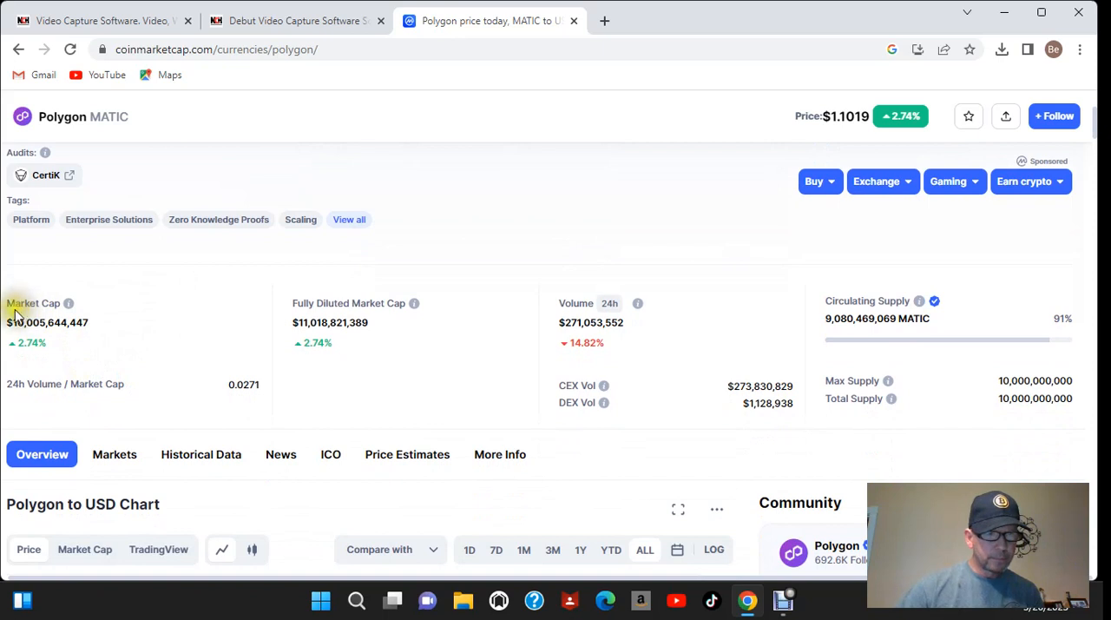
double_click(34, 302)
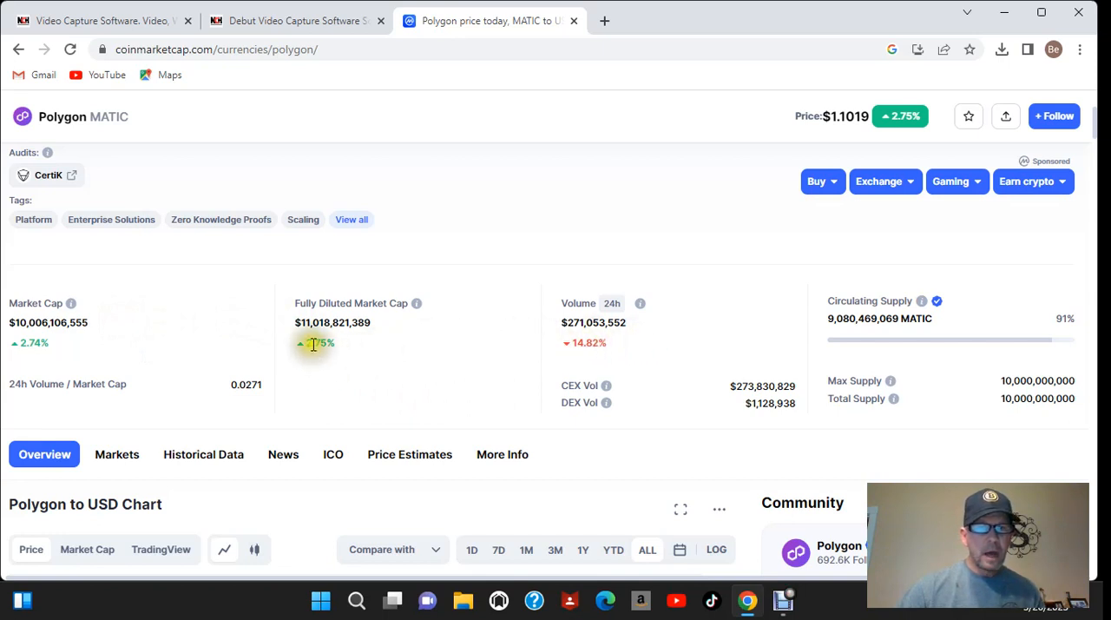
mouse_move(305, 342)
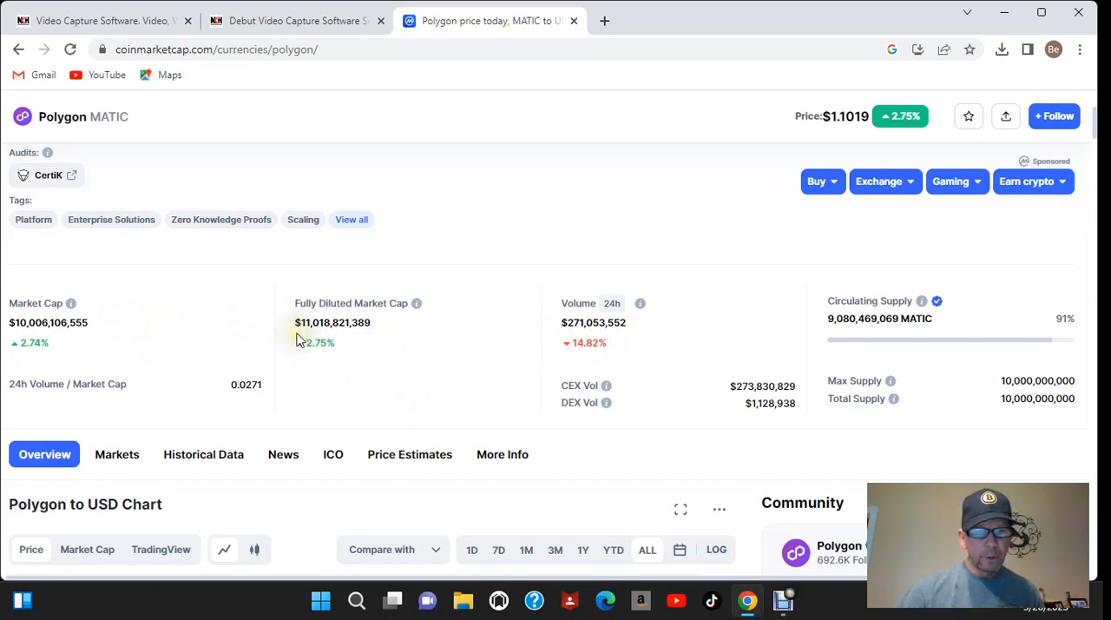
mouse_move(920, 338)
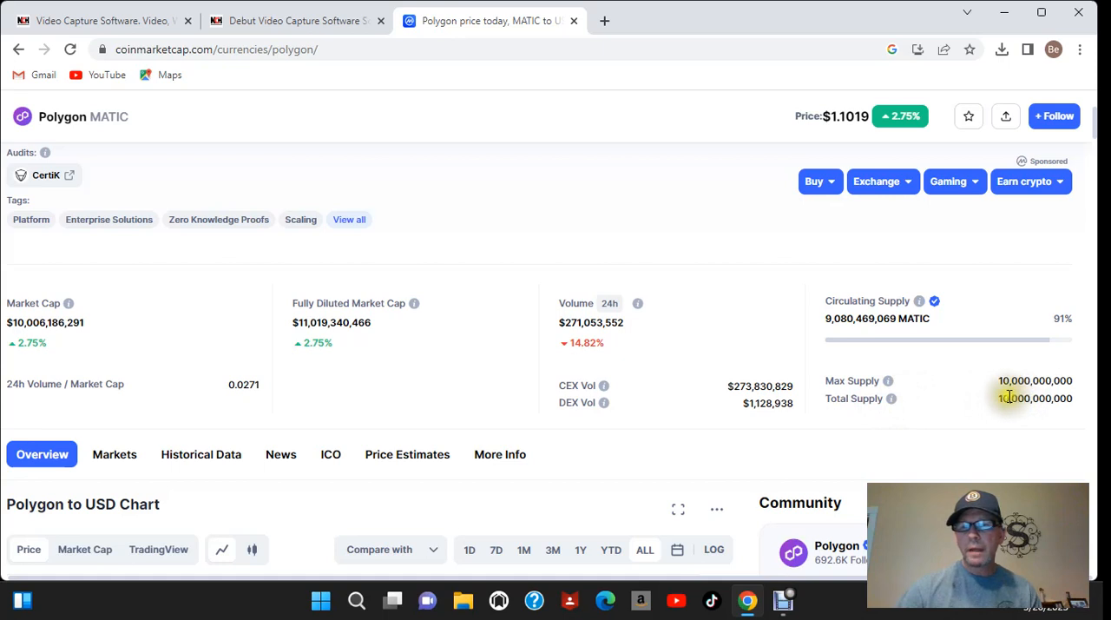
double_click(1034, 399)
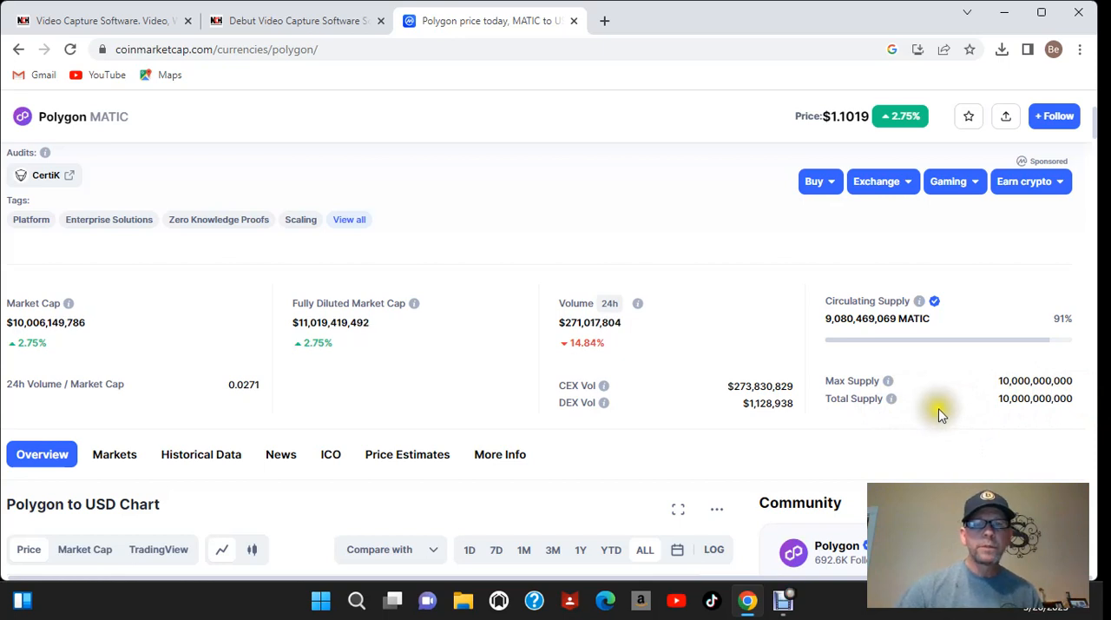
mouse_move(944, 423)
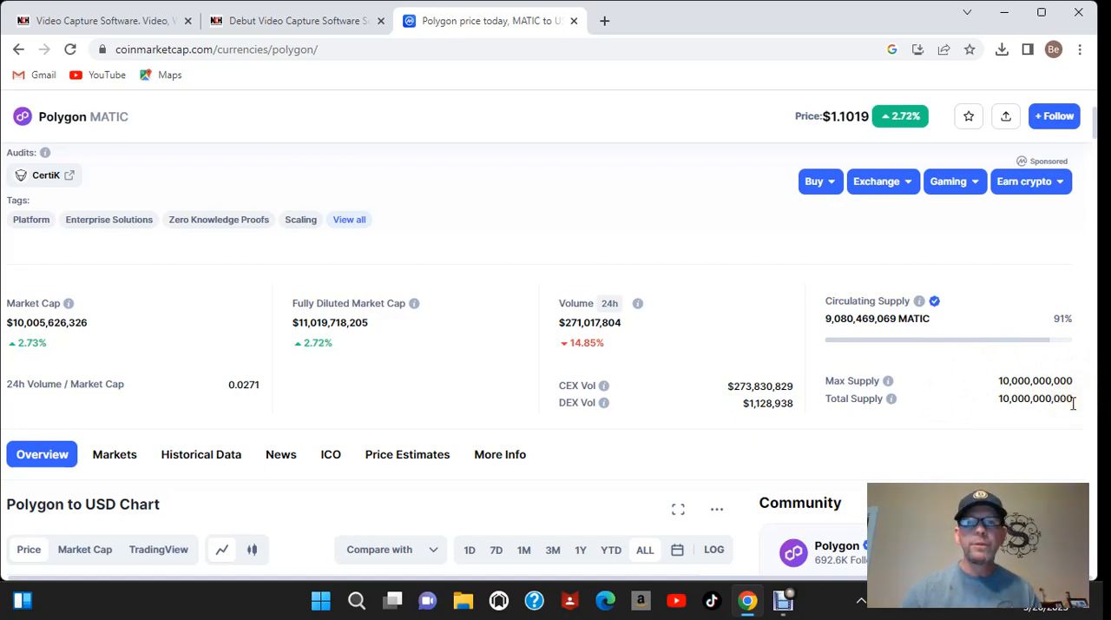
mouse_move(1072, 410)
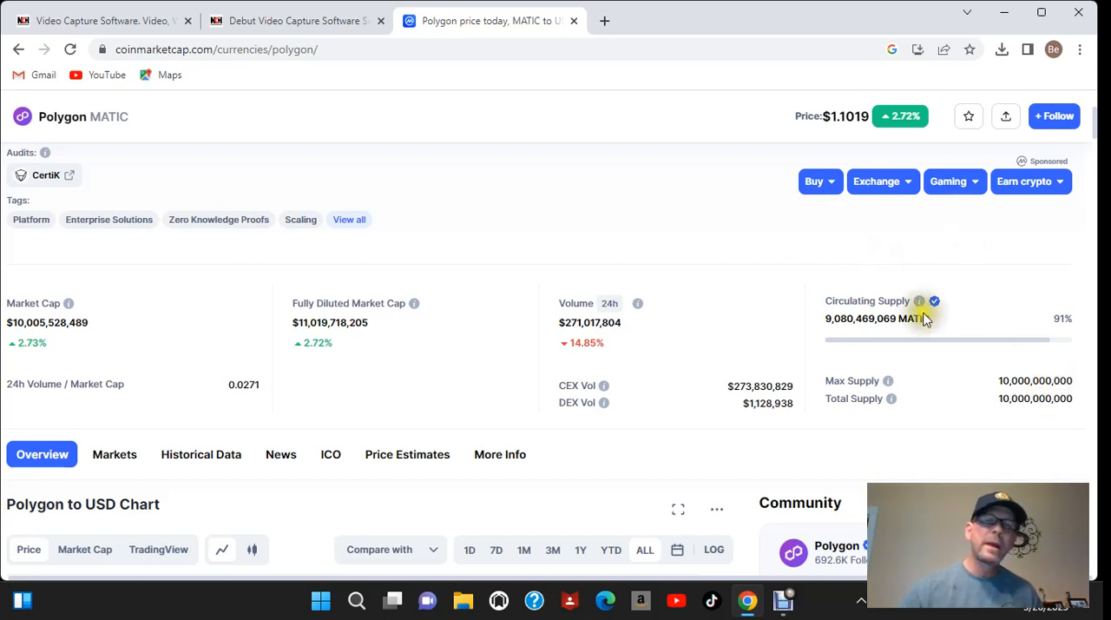
mouse_move(934, 300)
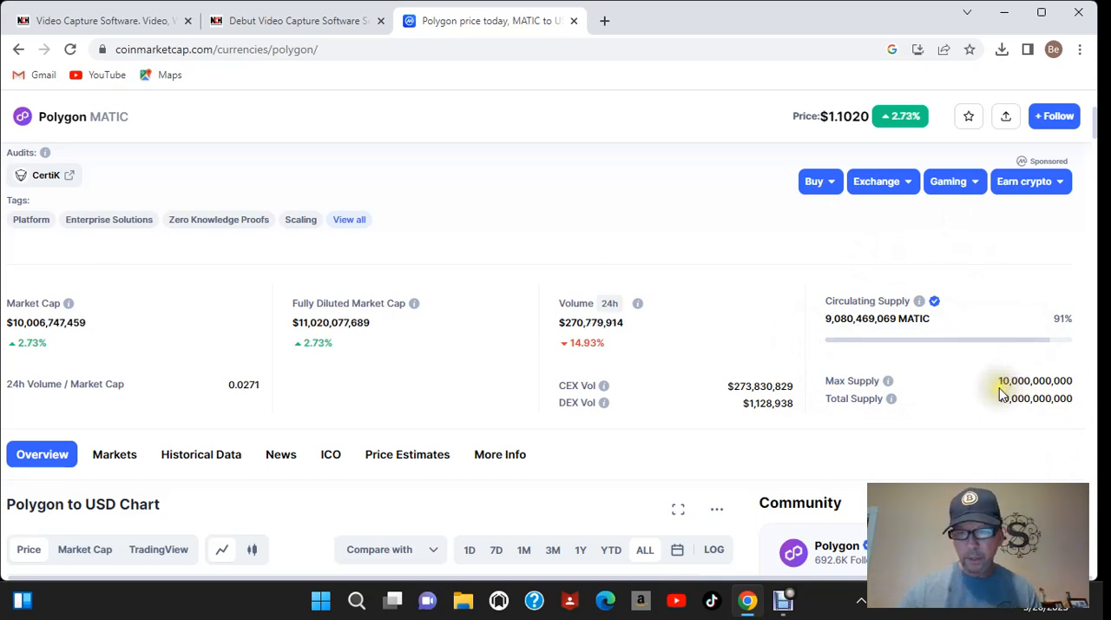
Reach the price history and highlight Polygon's all-time high of $2.9232 from Dec 27, 2021.
scroll(down, 3)
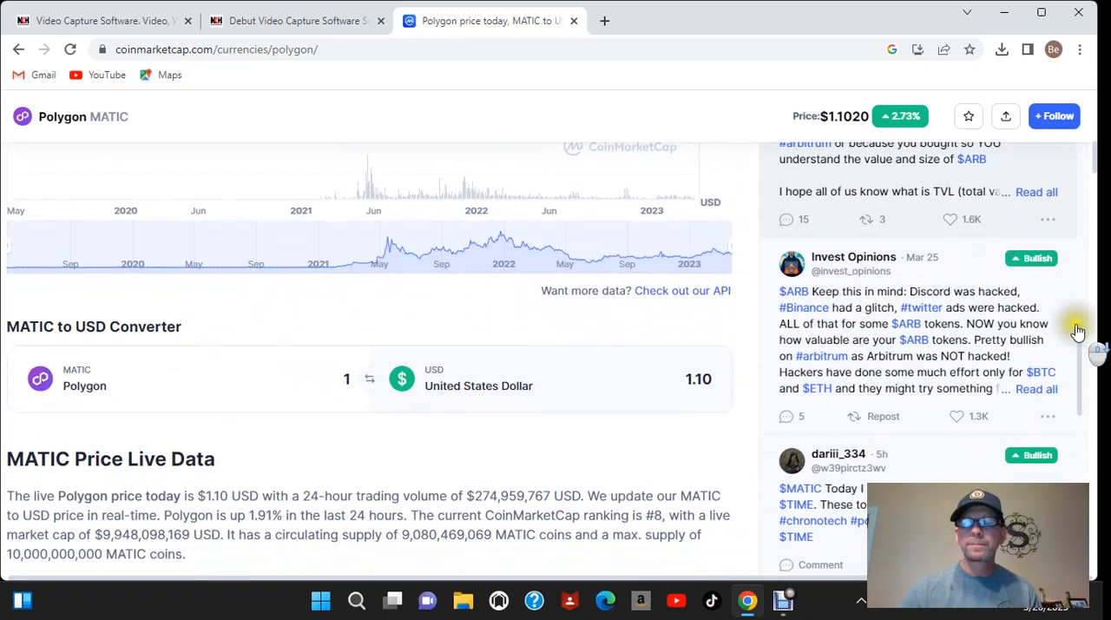
scroll(down, 3)
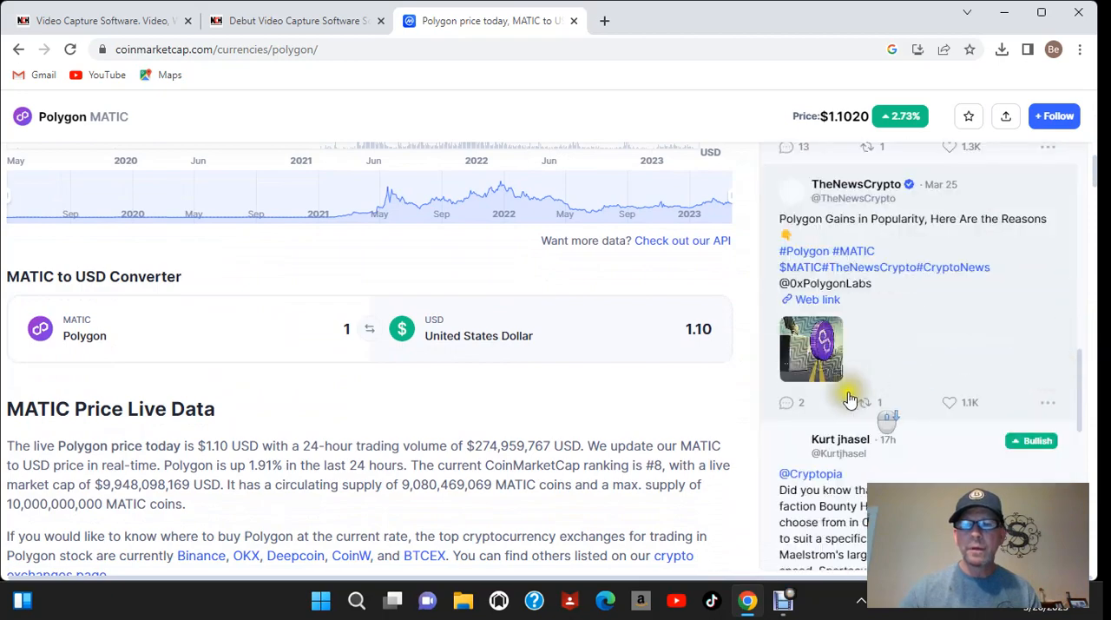
scroll(down, 3)
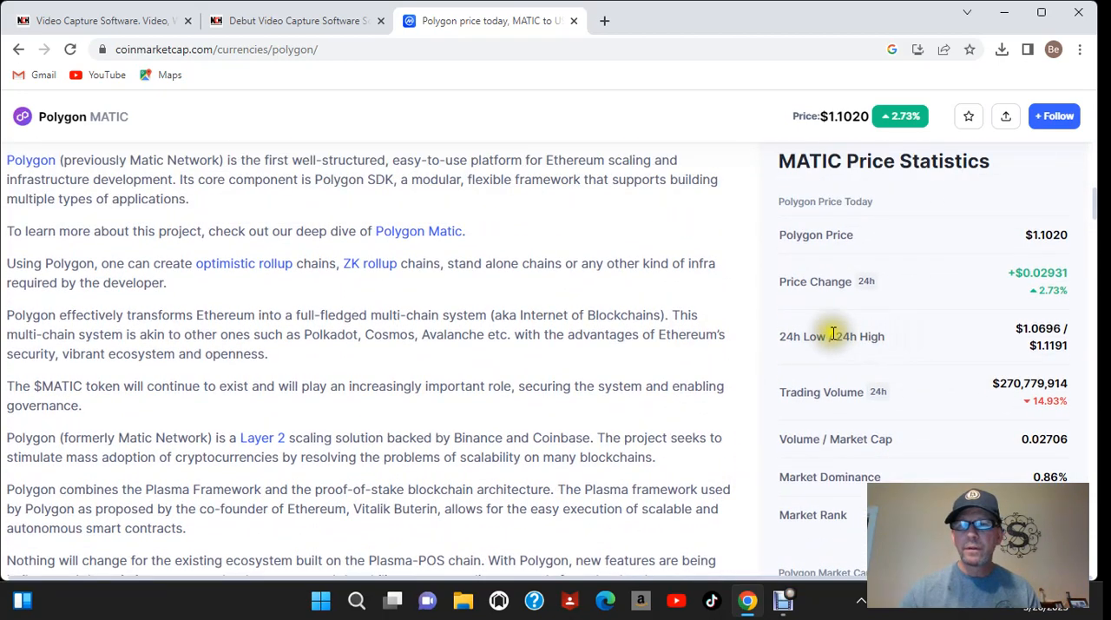
mouse_move(976, 316)
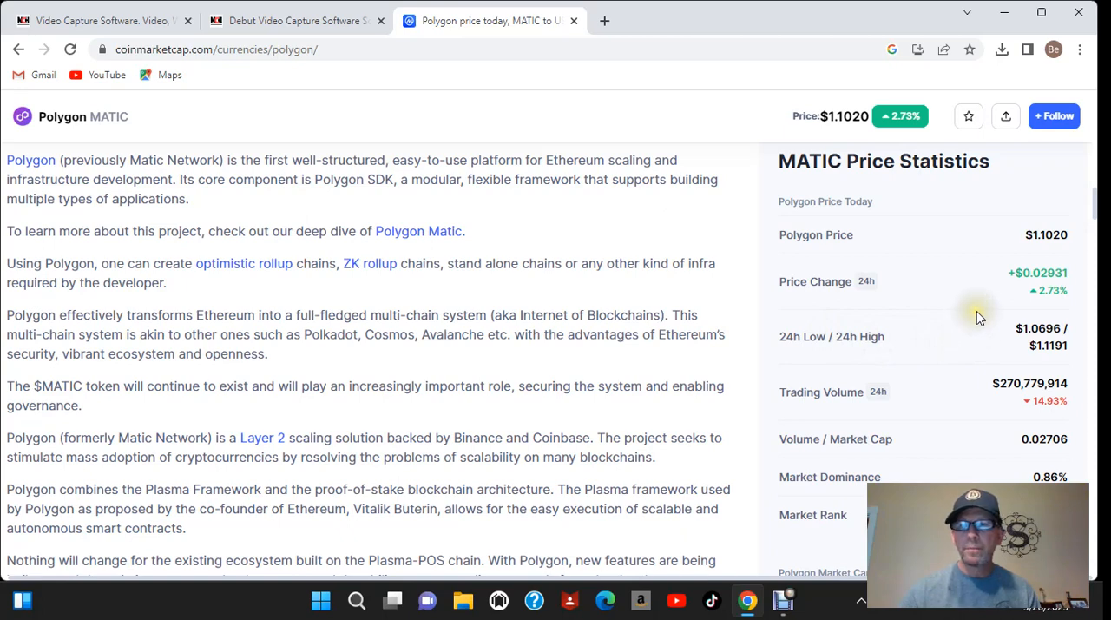
mouse_move(955, 258)
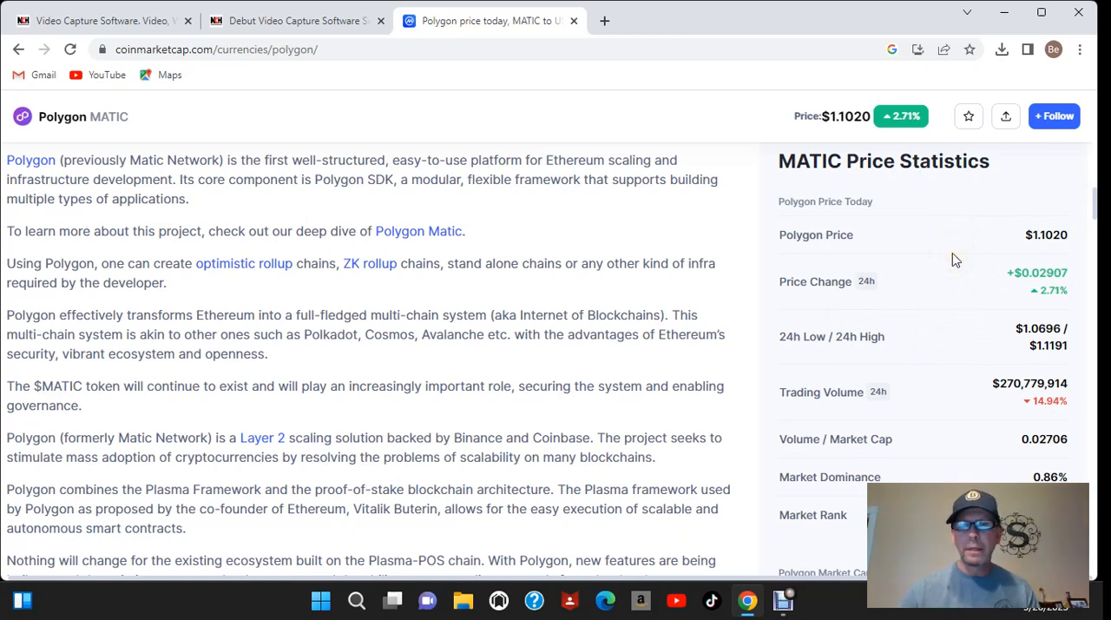
scroll(down, 3)
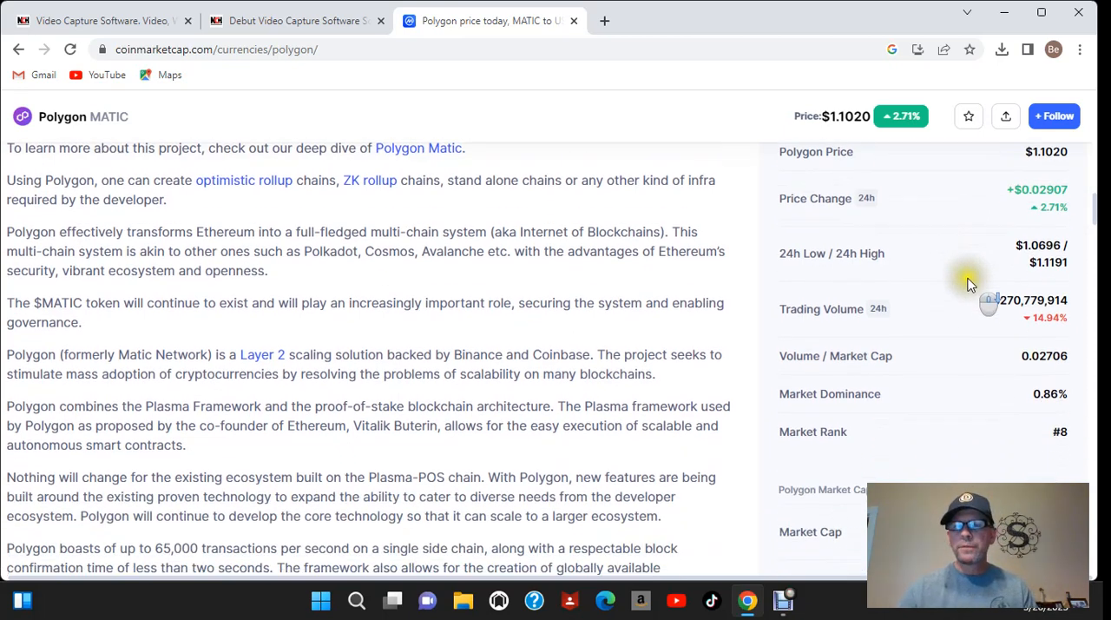
scroll(down, 3)
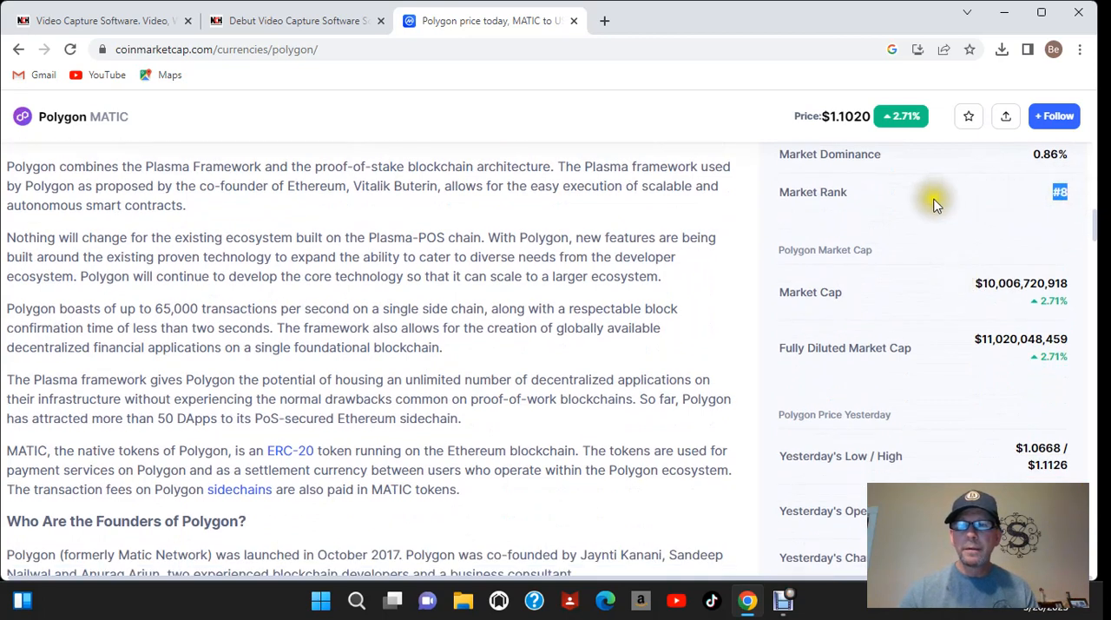
scroll(down, 3)
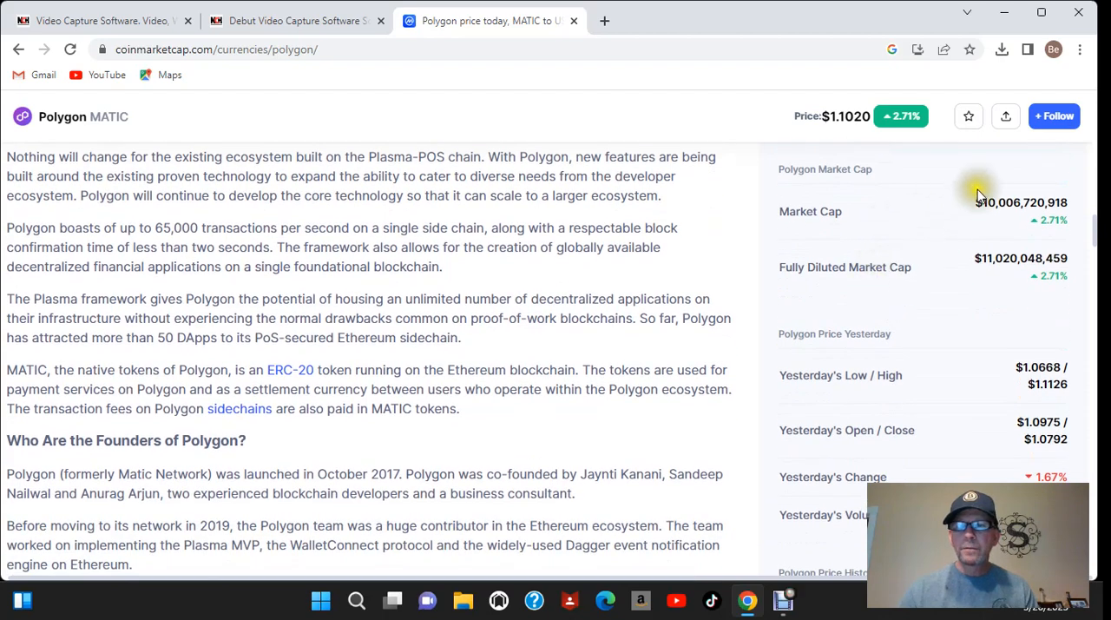
scroll(down, 3)
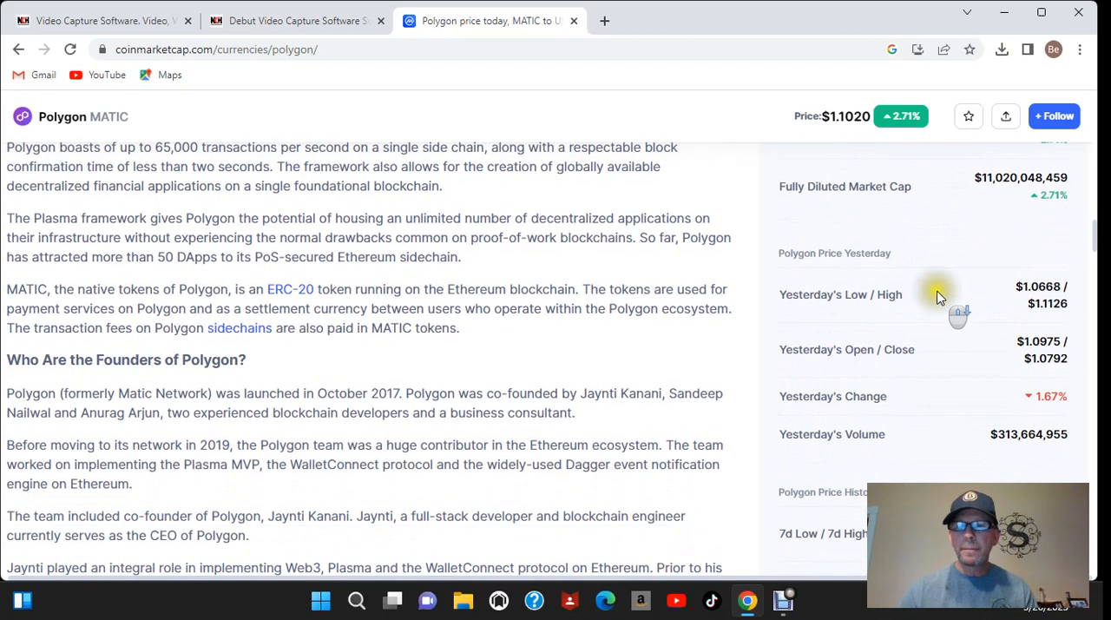
scroll(down, 3)
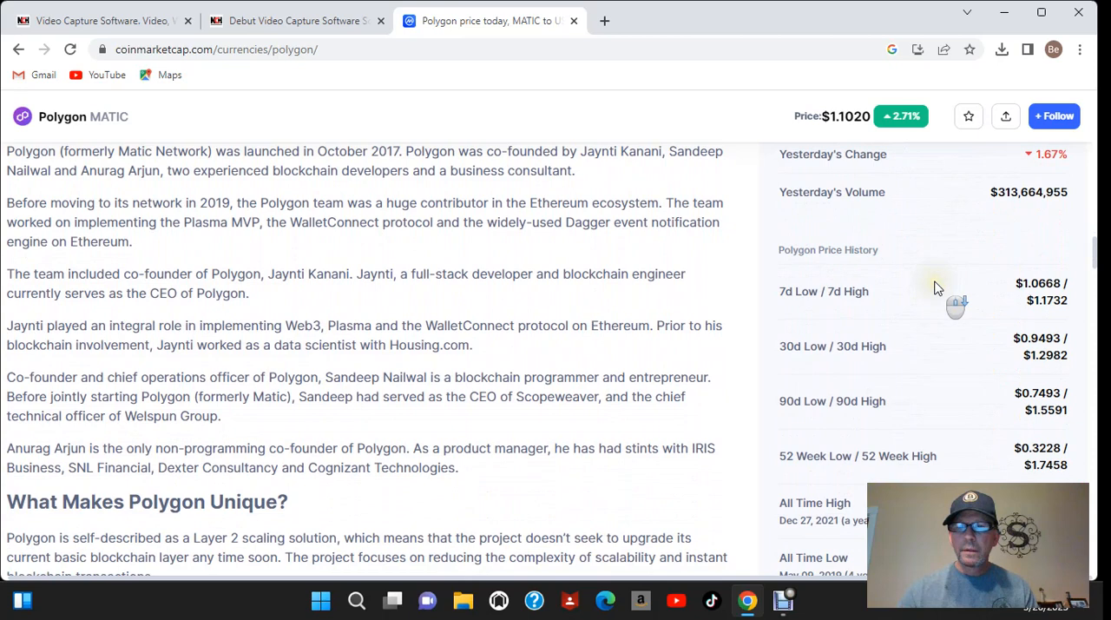
scroll(down, 3)
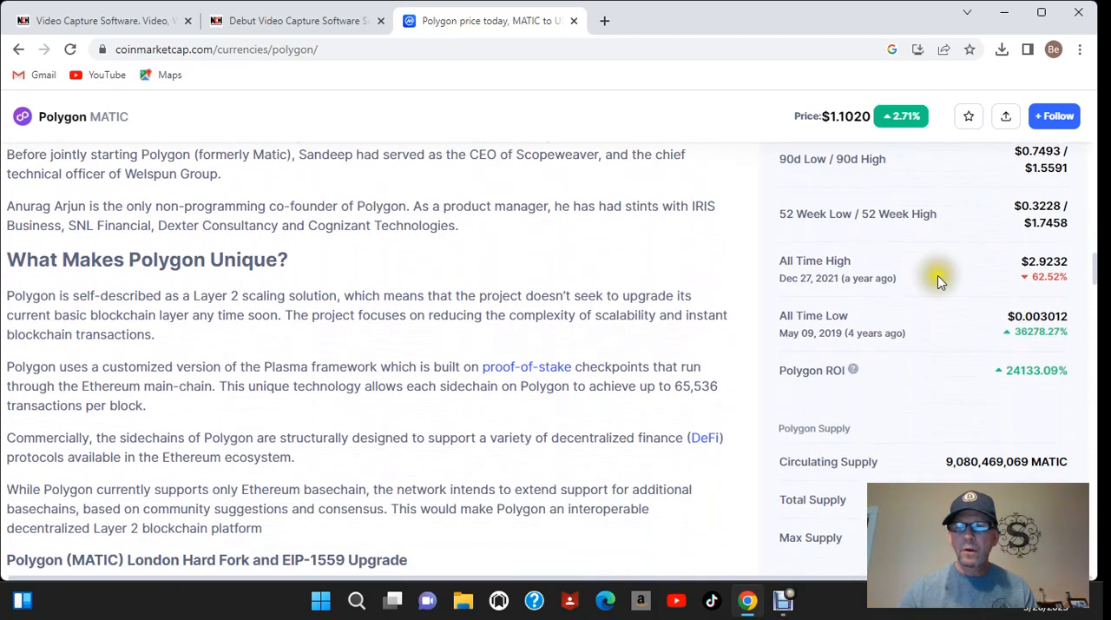
mouse_move(1027, 267)
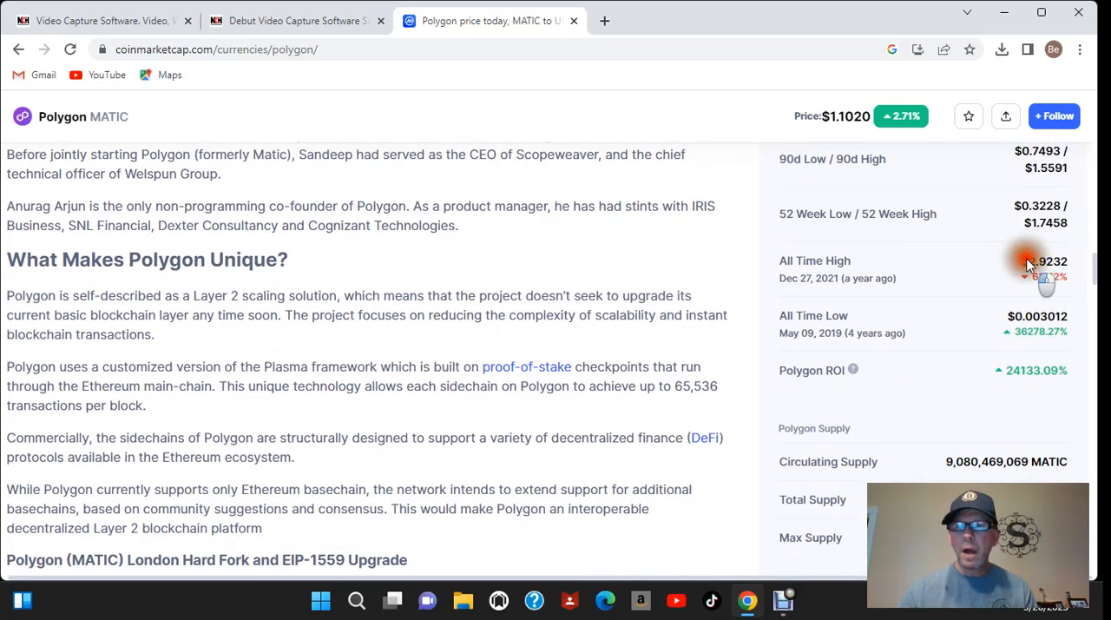
double_click(1041, 260)
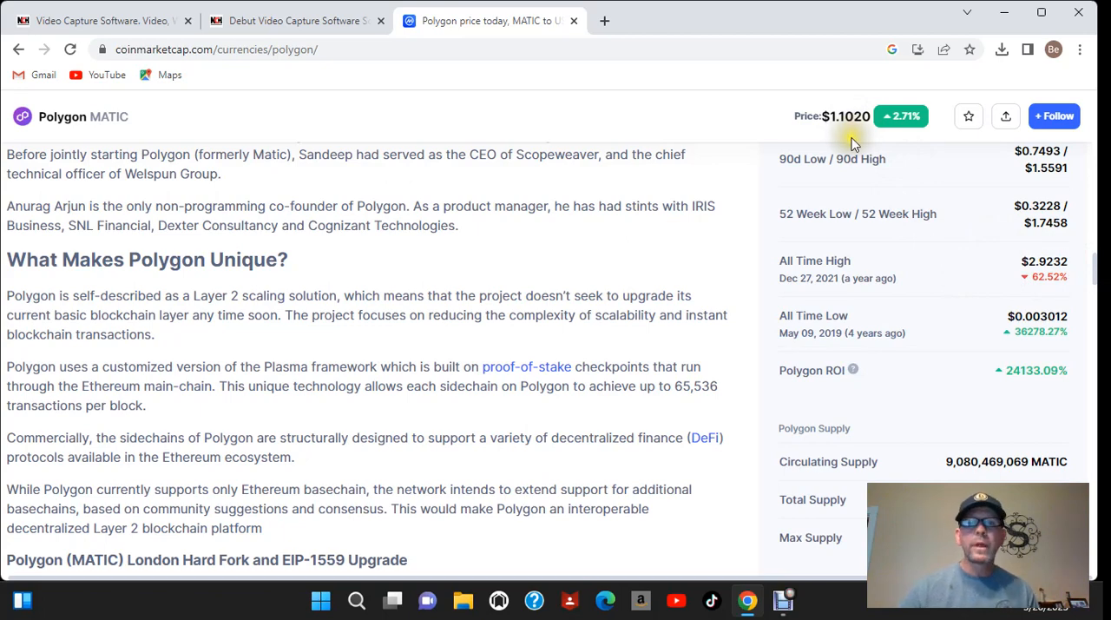
mouse_move(850, 142)
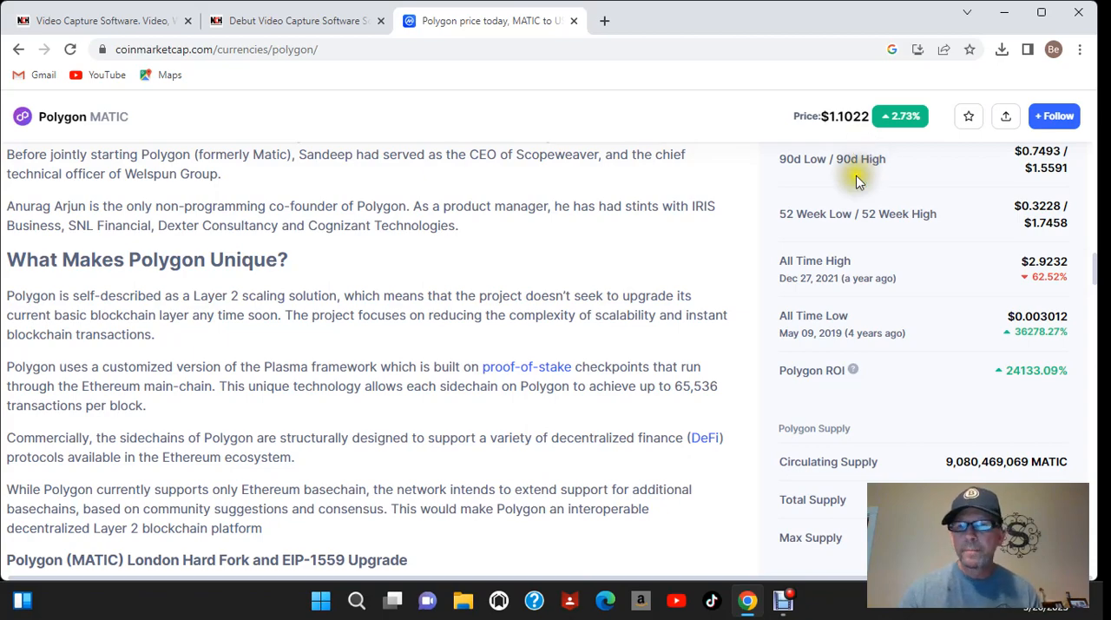
Bring the Polygon Supply section with 9,080,469,069 MATIC circulating into view.
scroll(down, 3)
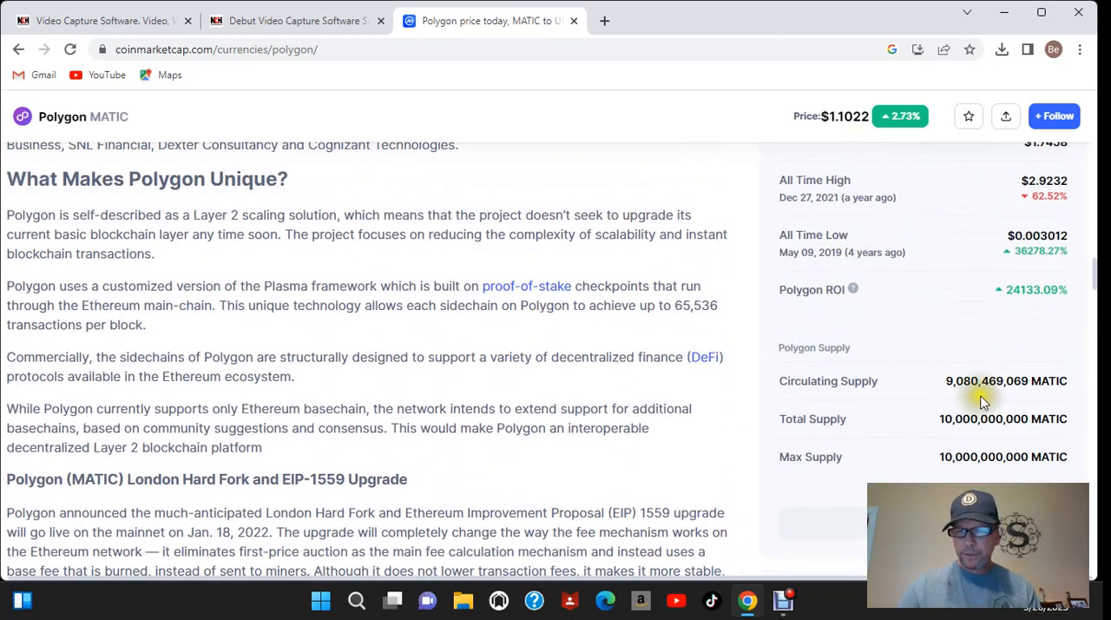
scroll(down, 3)
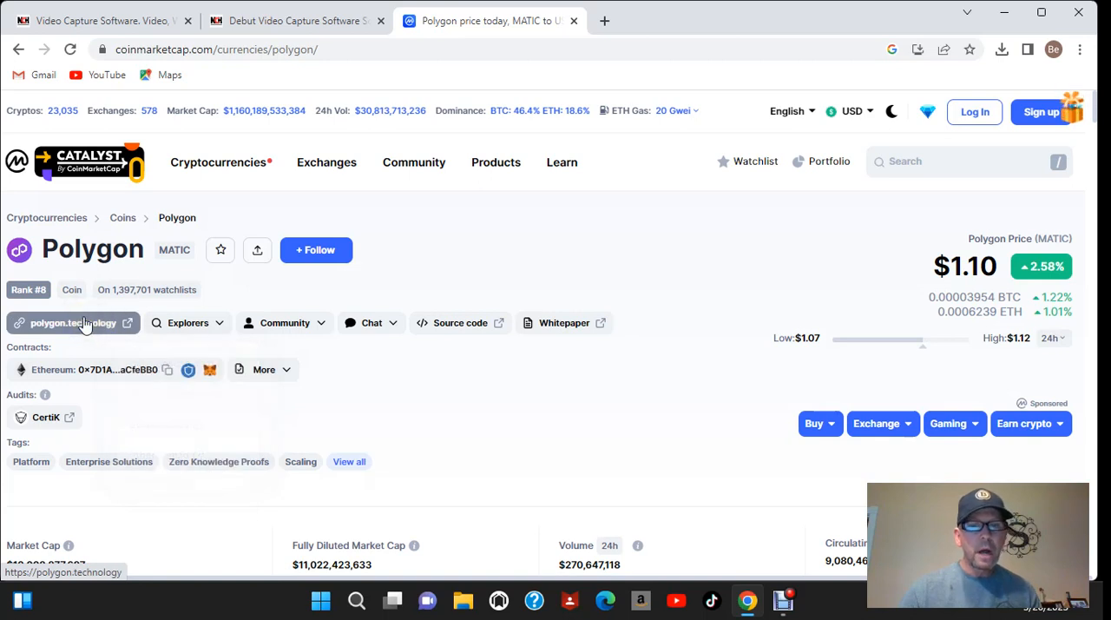
Show Polygon's community channels list with its Twitter, blog and Reddit entries.
click(284, 323)
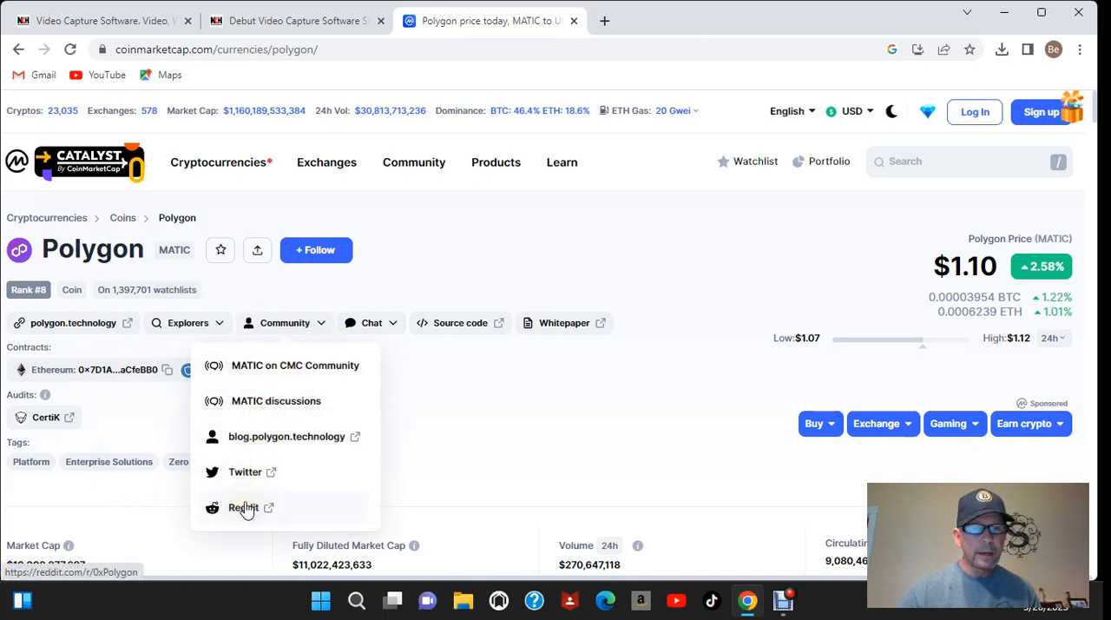
mouse_move(250, 472)
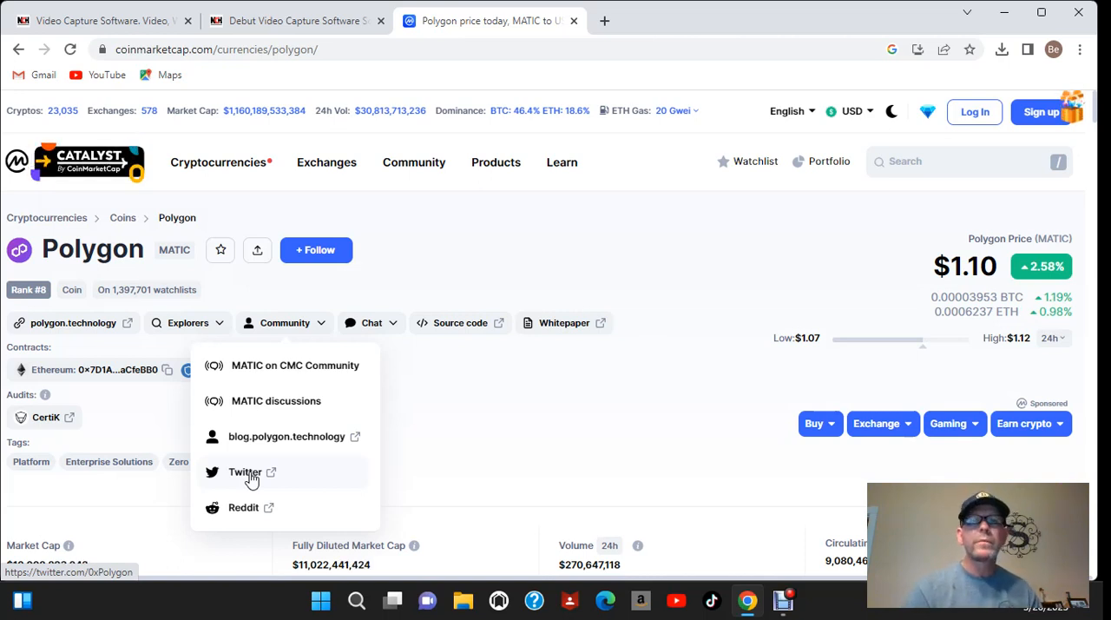
mouse_move(263, 442)
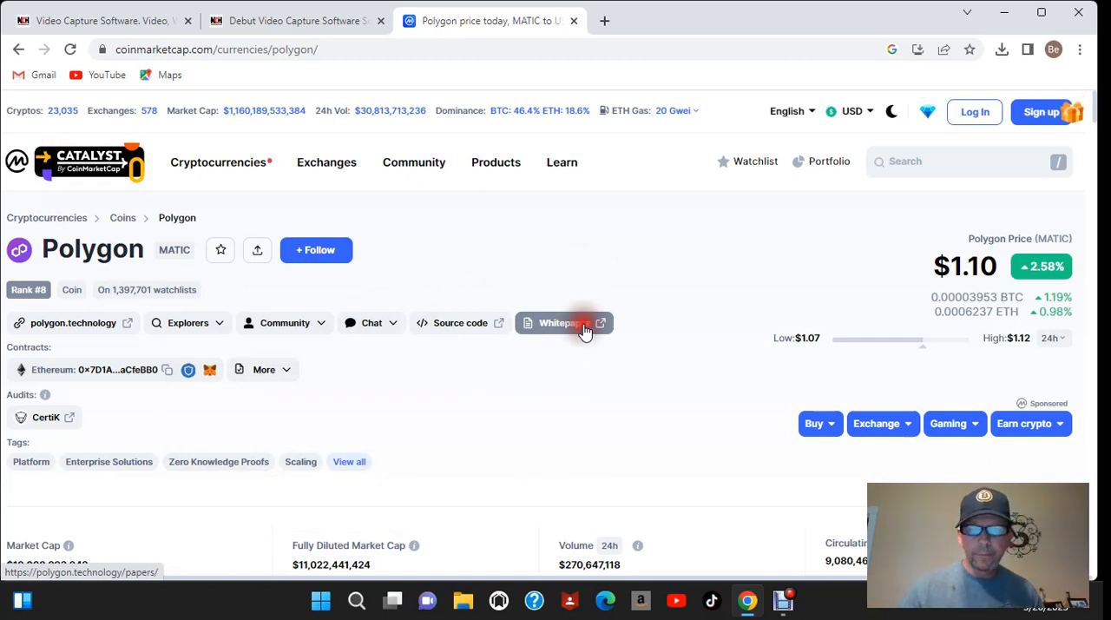
Follow the Whitepaper link to polygon.technology/papers and go home from the Page Not Found screen.
click(555, 323)
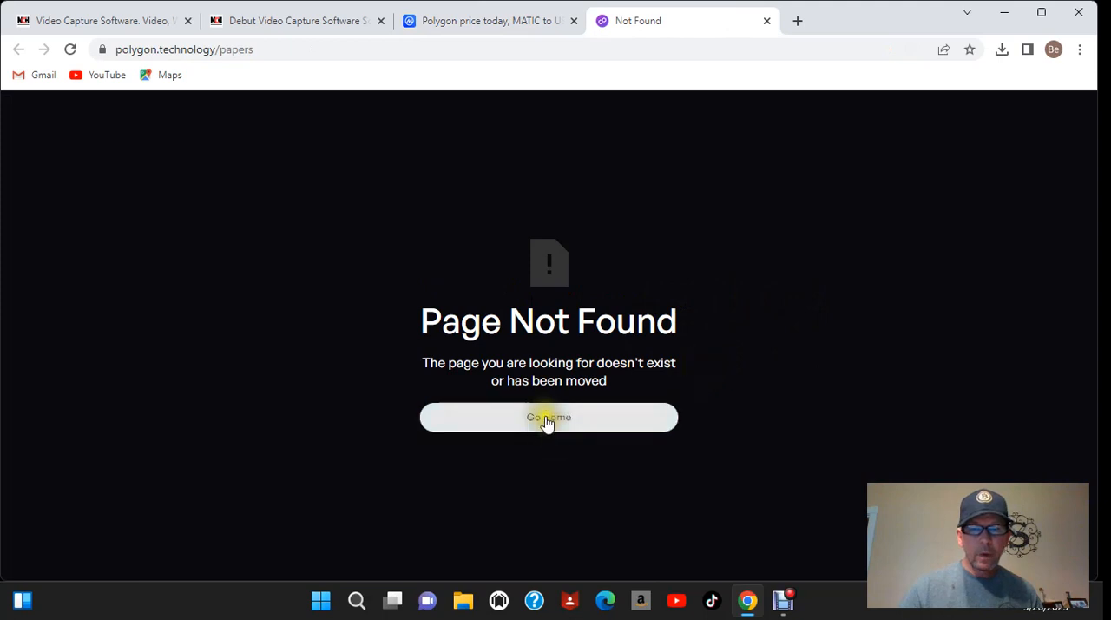
click(549, 419)
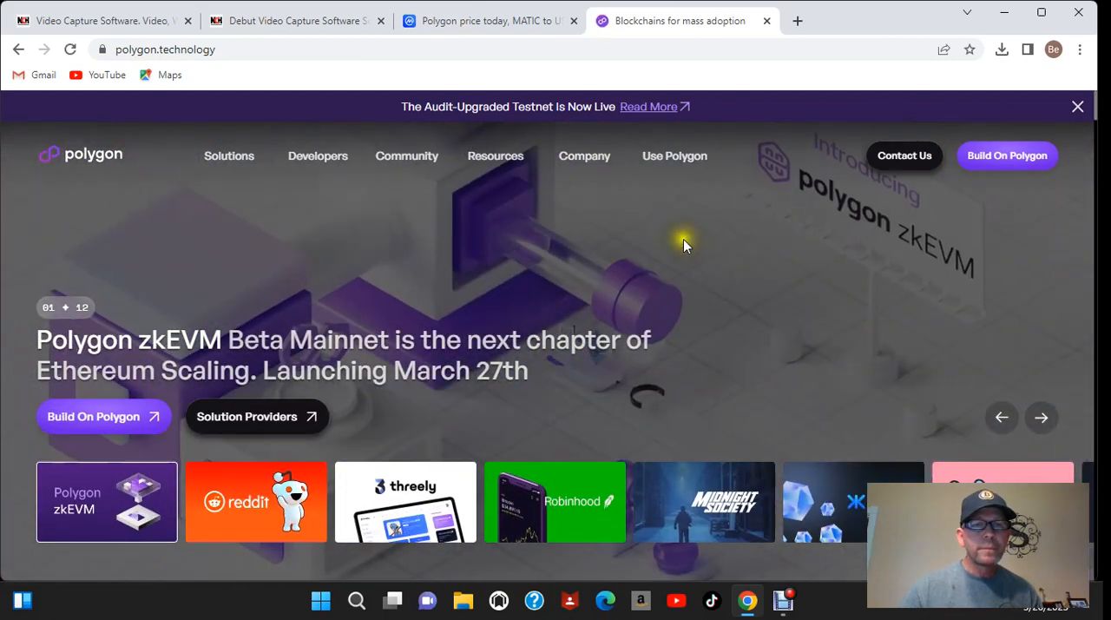
Browse the Polygon homepage through products and news to the stats: 294,042 contract creators, 225.74M+ addresses, 2.57B+ transactions.
click(317, 156)
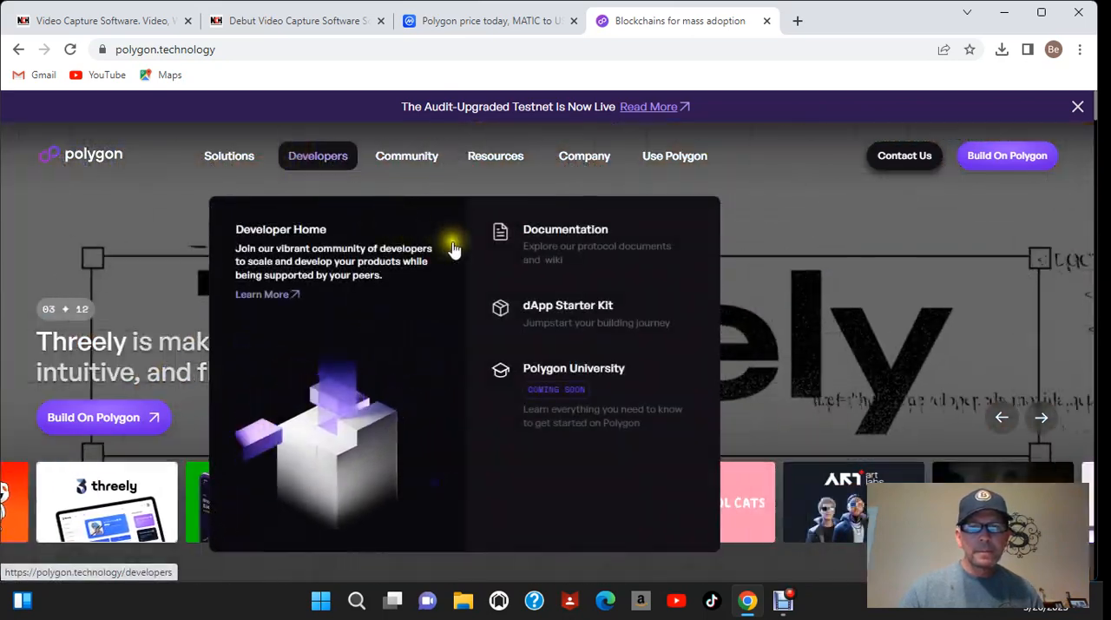
mouse_move(611, 316)
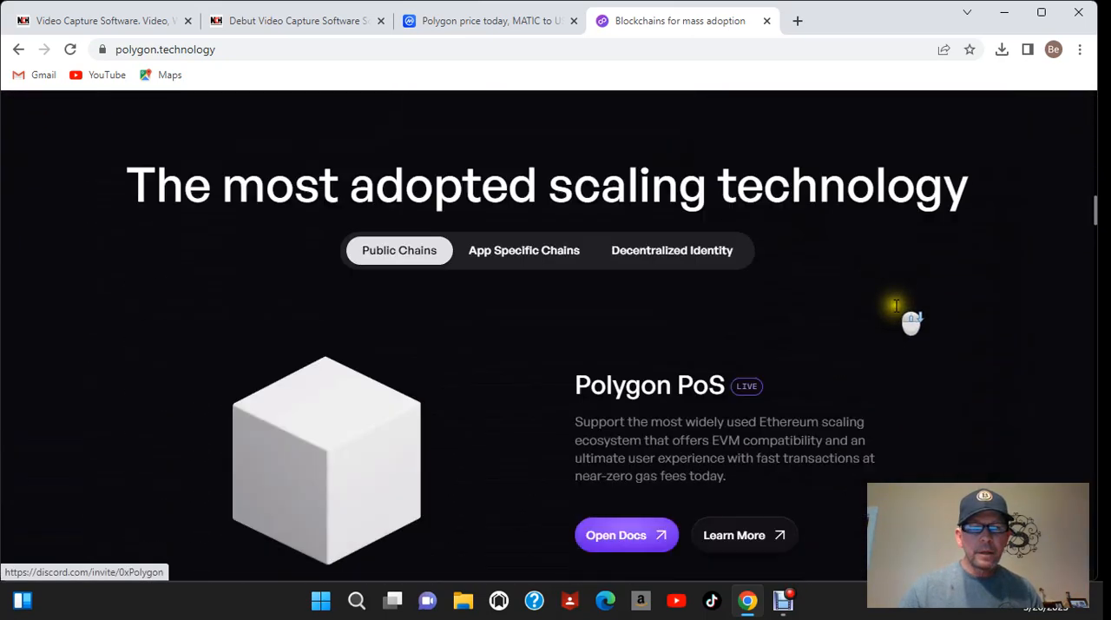
scroll(down, 3)
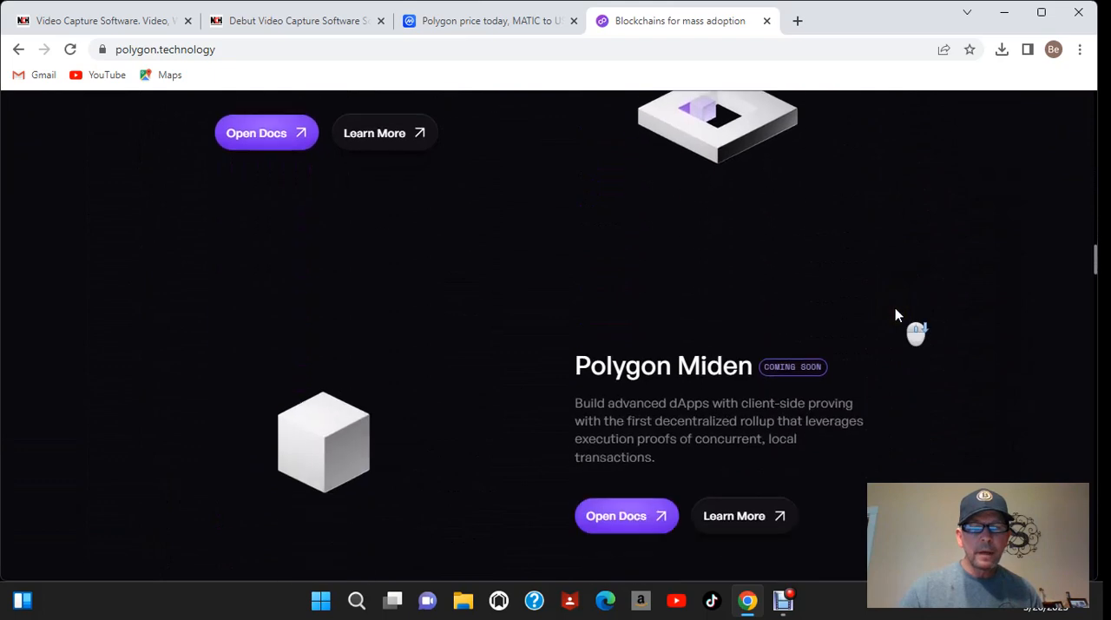
scroll(down, 3)
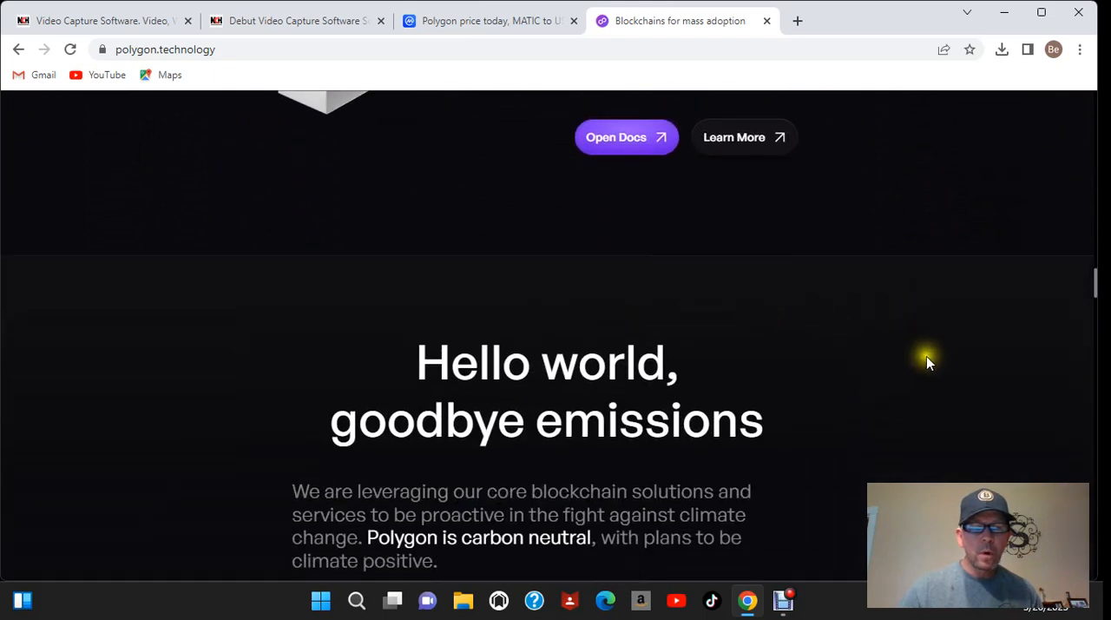
scroll(down, 3)
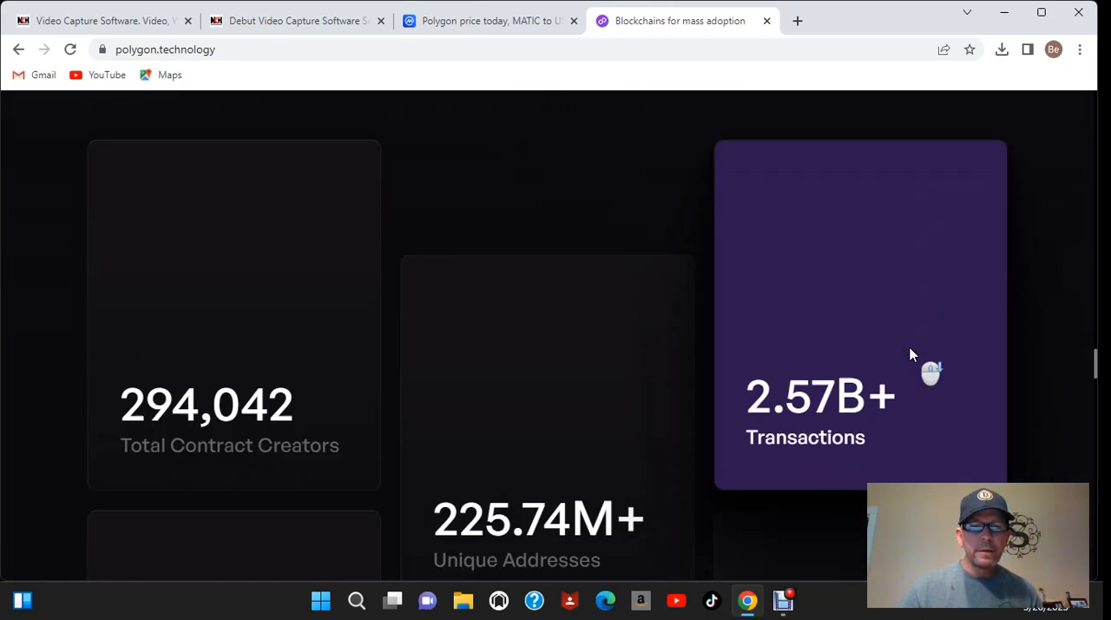
scroll(down, 3)
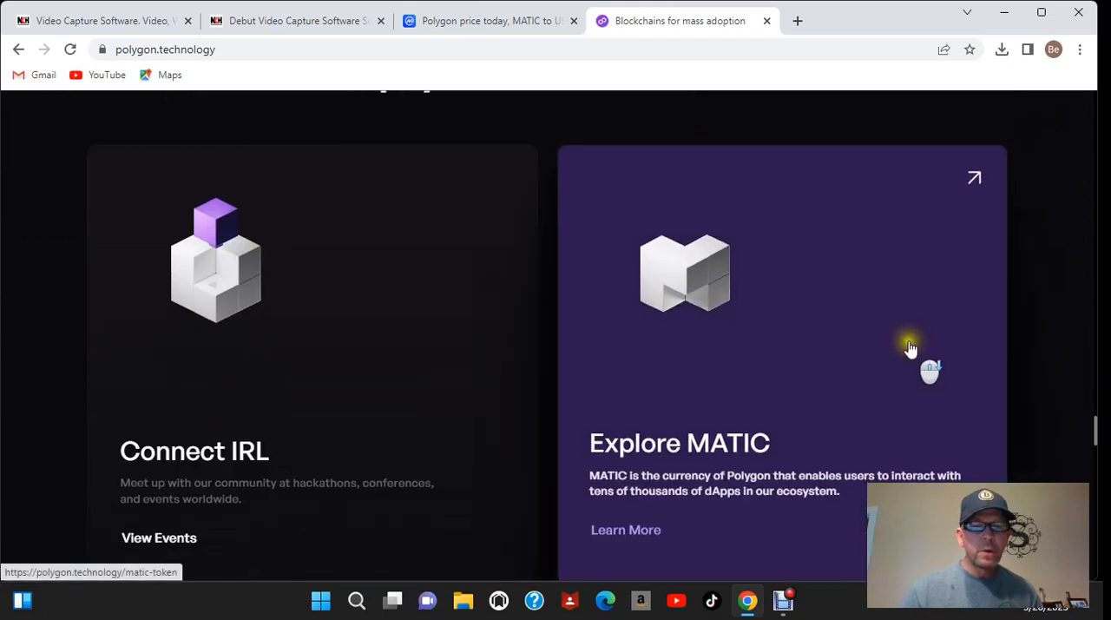
scroll(down, 3)
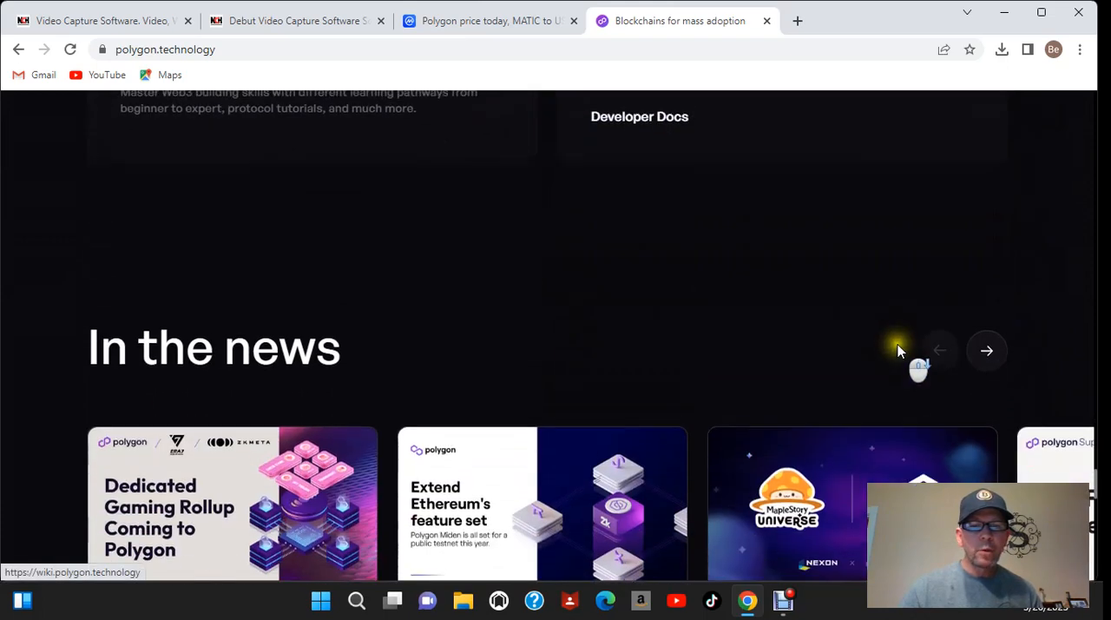
scroll(down, 3)
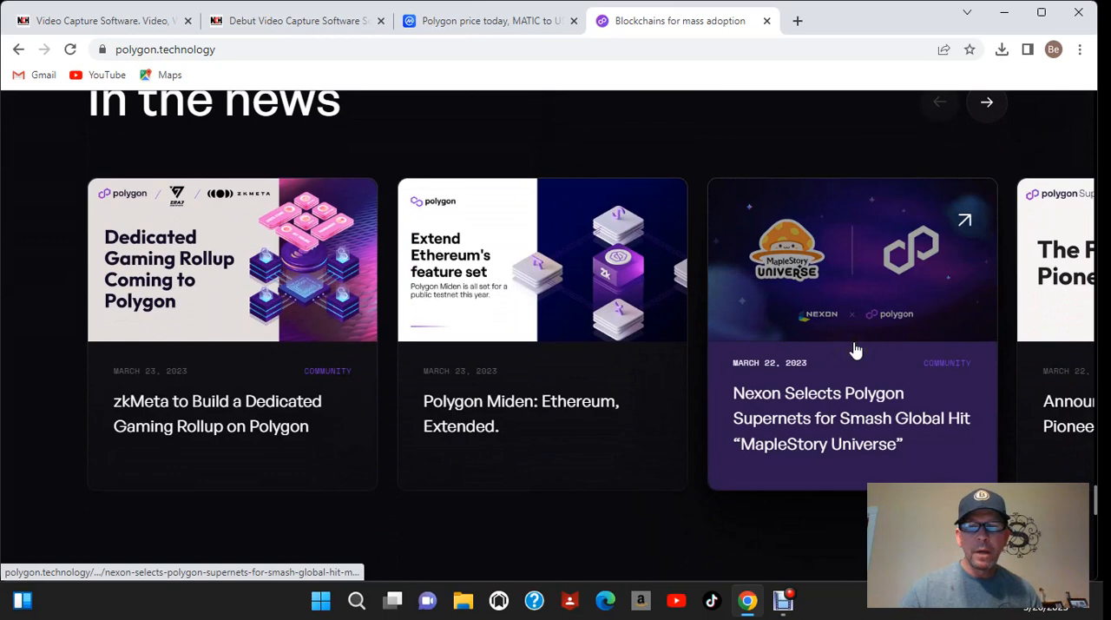
scroll(down, 3)
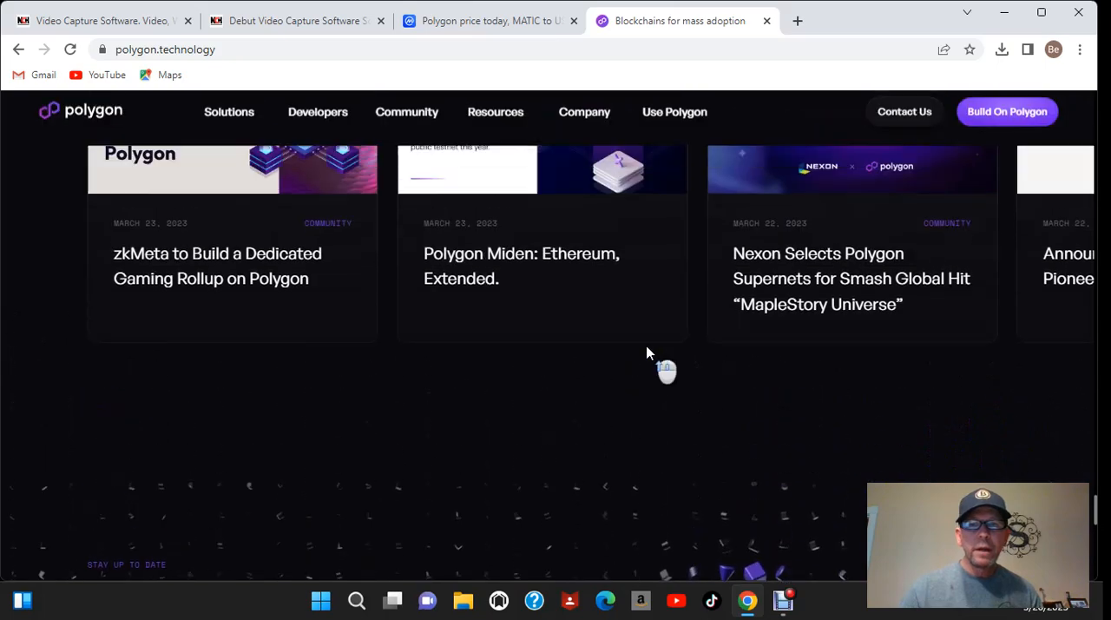
scroll(down, 3)
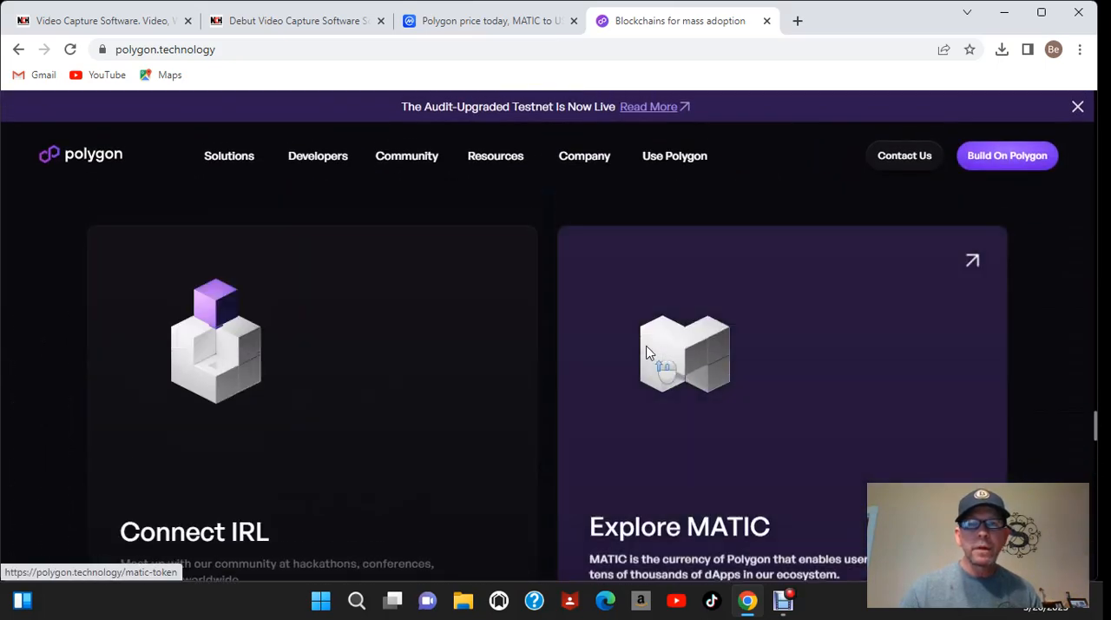
scroll(down, 3)
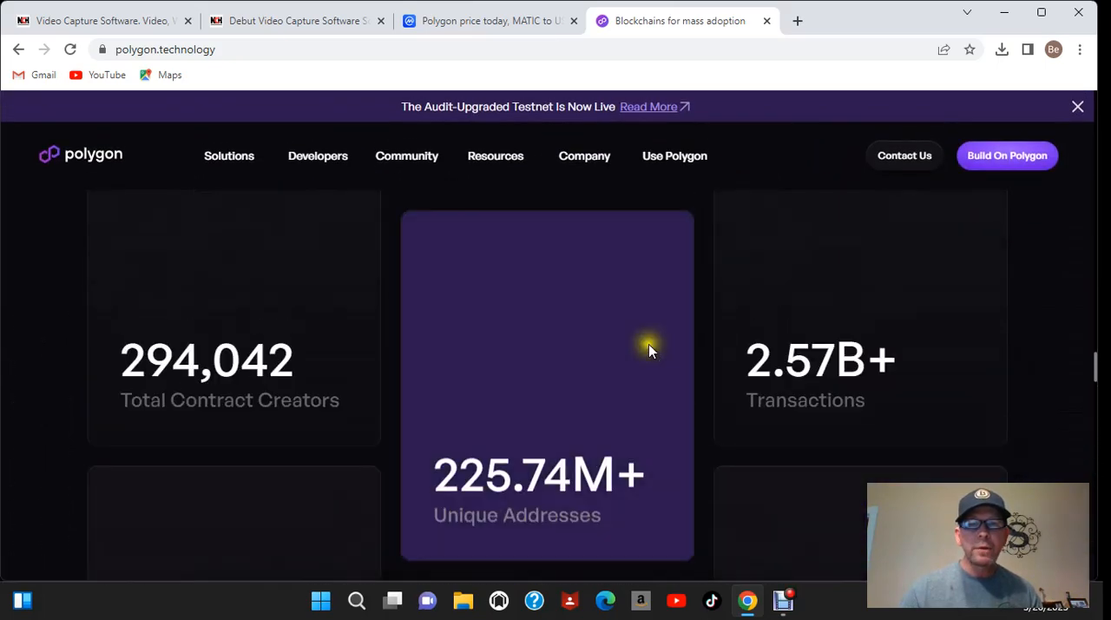